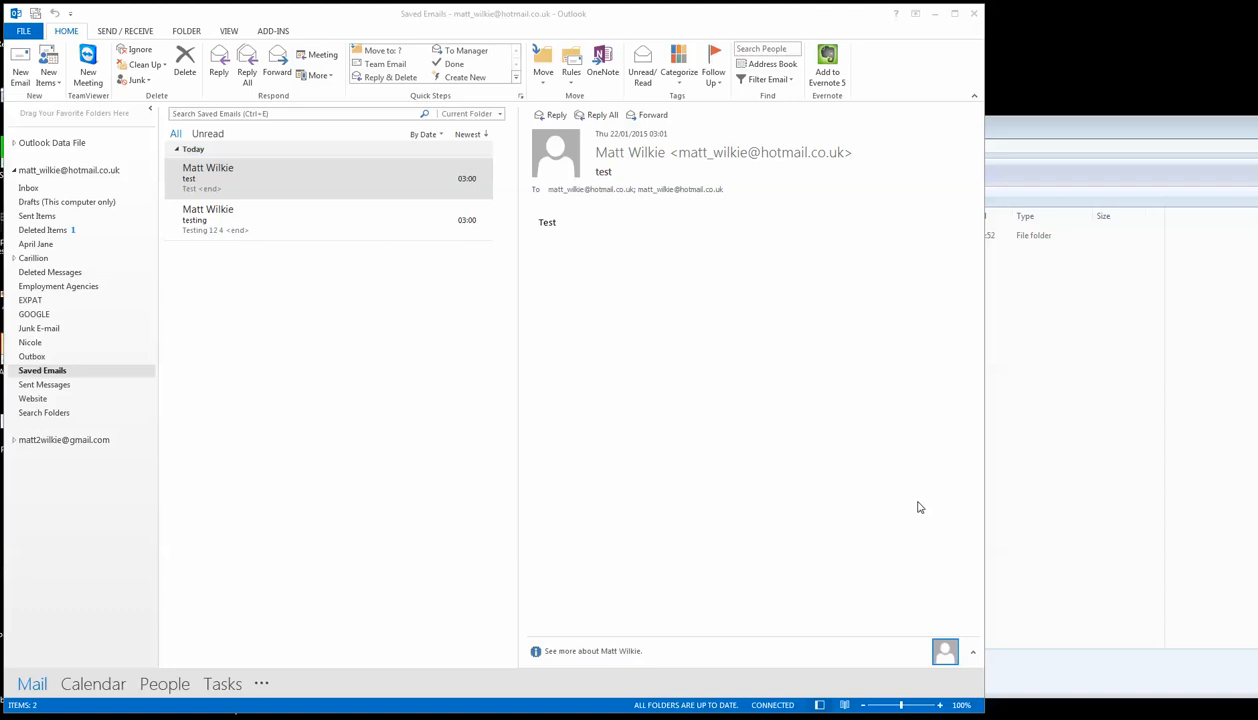
mouse_move(584, 426)
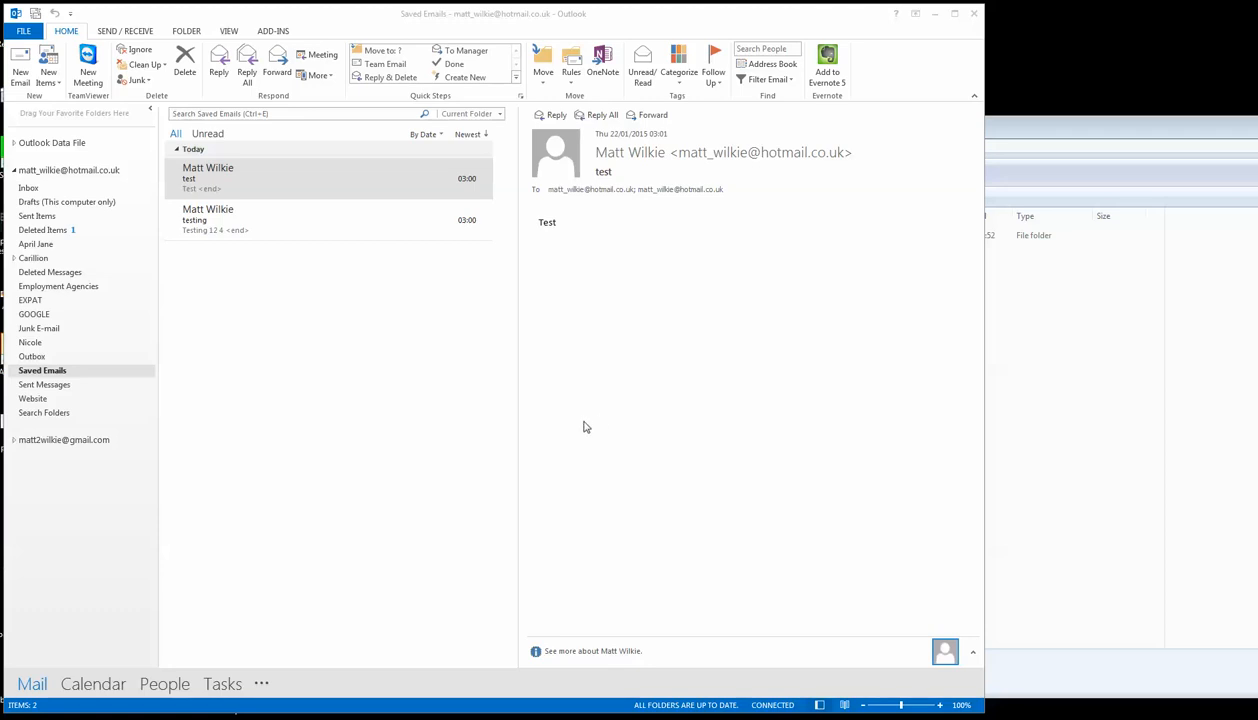
mouse_move(420, 456)
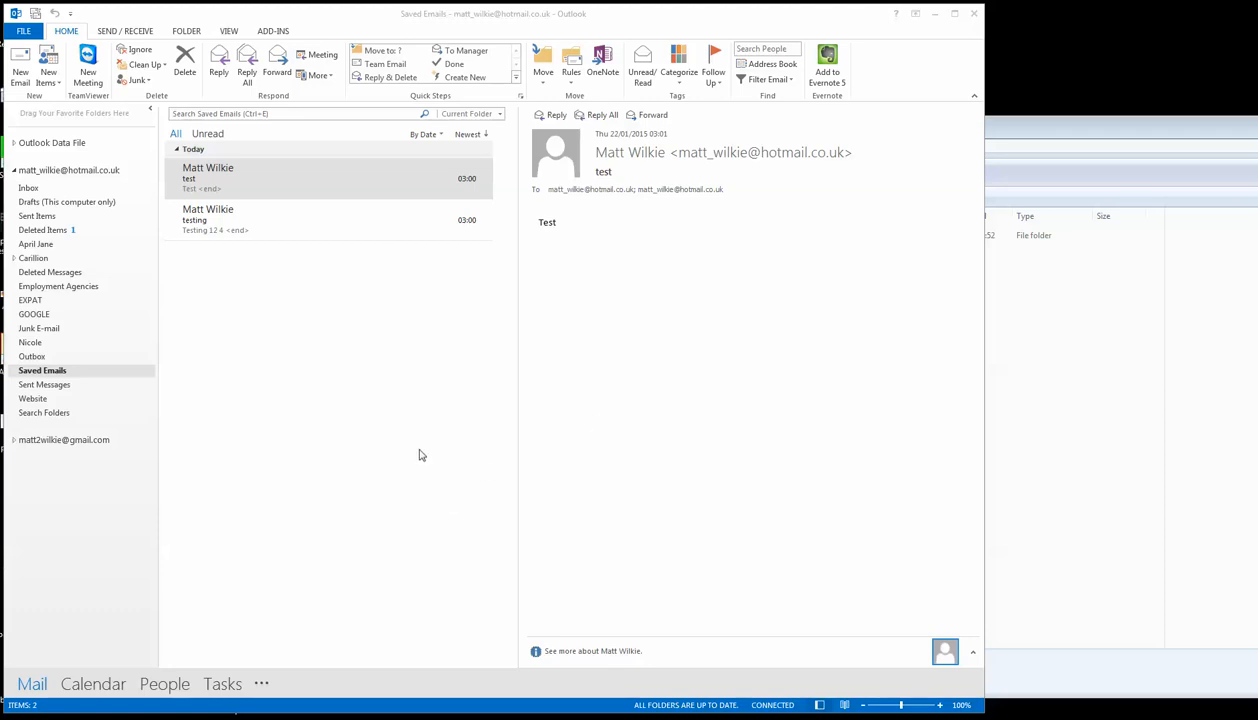
mouse_move(116, 664)
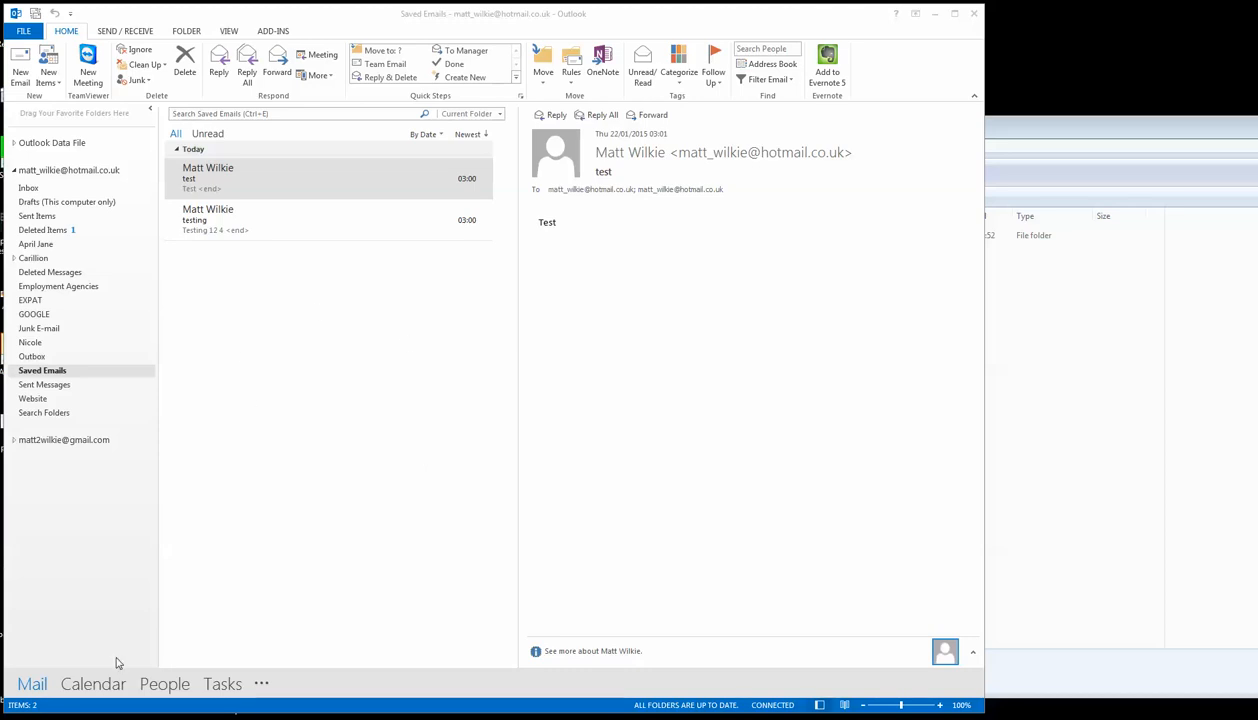
mouse_move(284, 216)
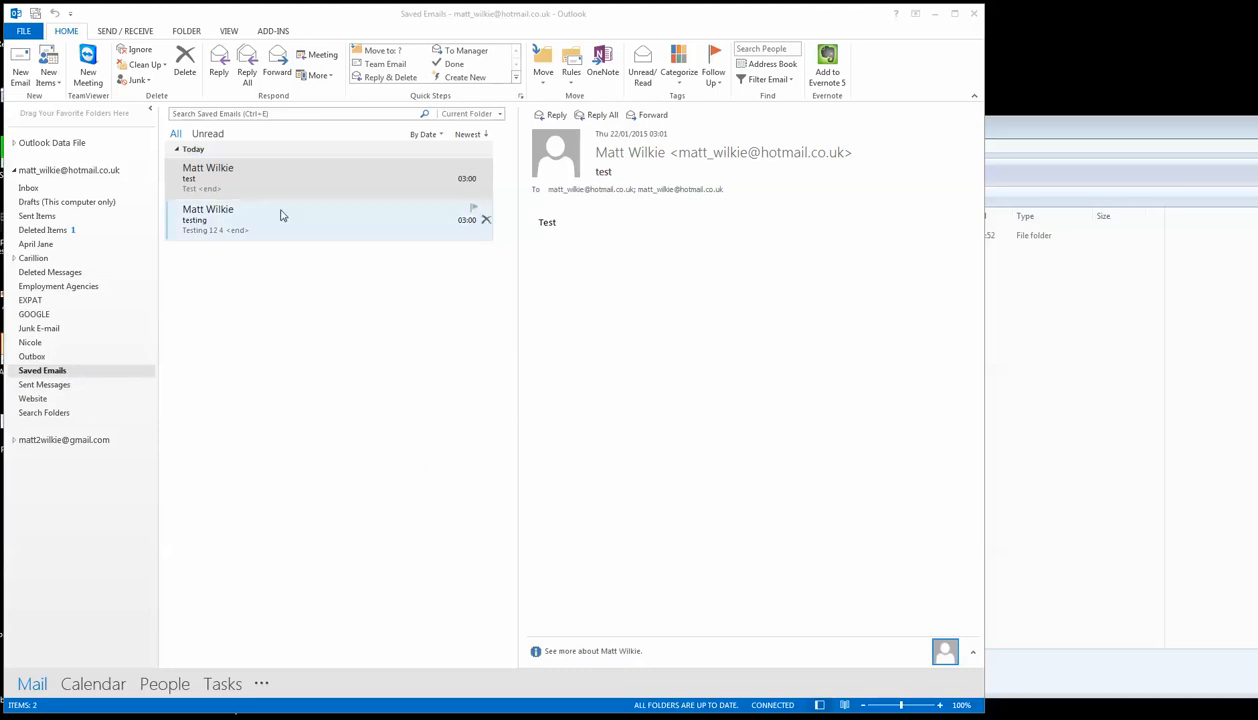
left_click(324, 212)
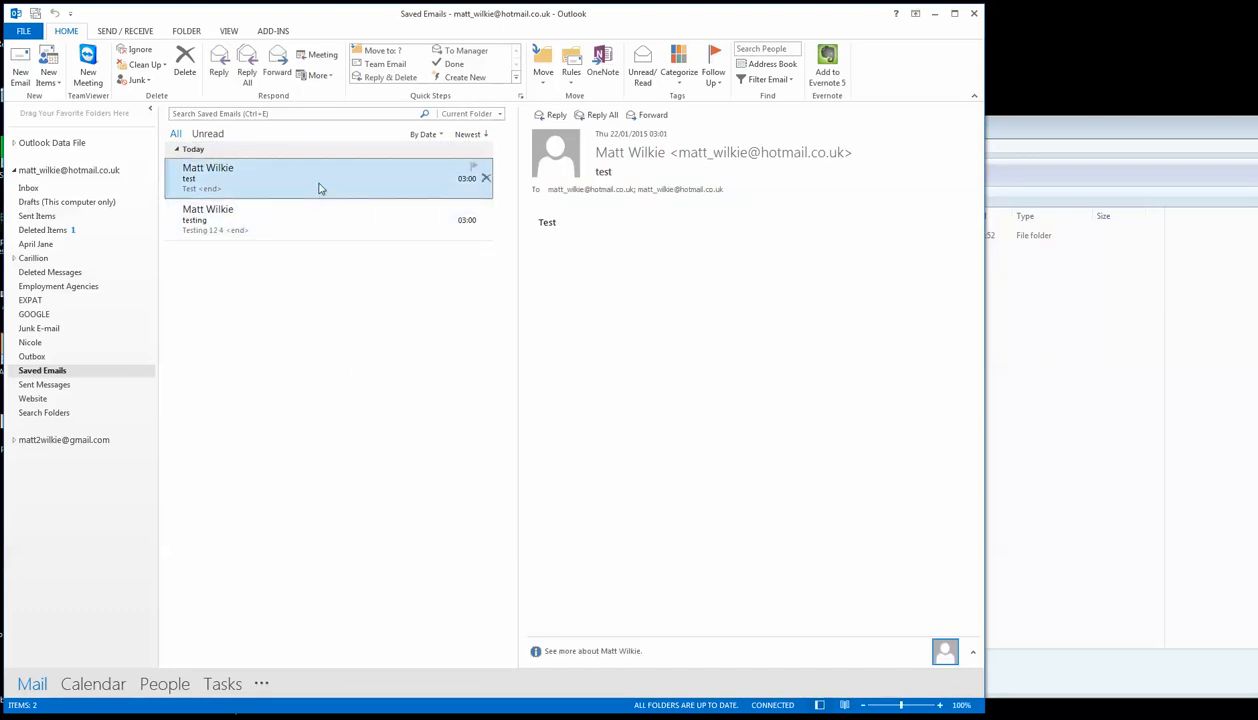
mouse_move(334, 288)
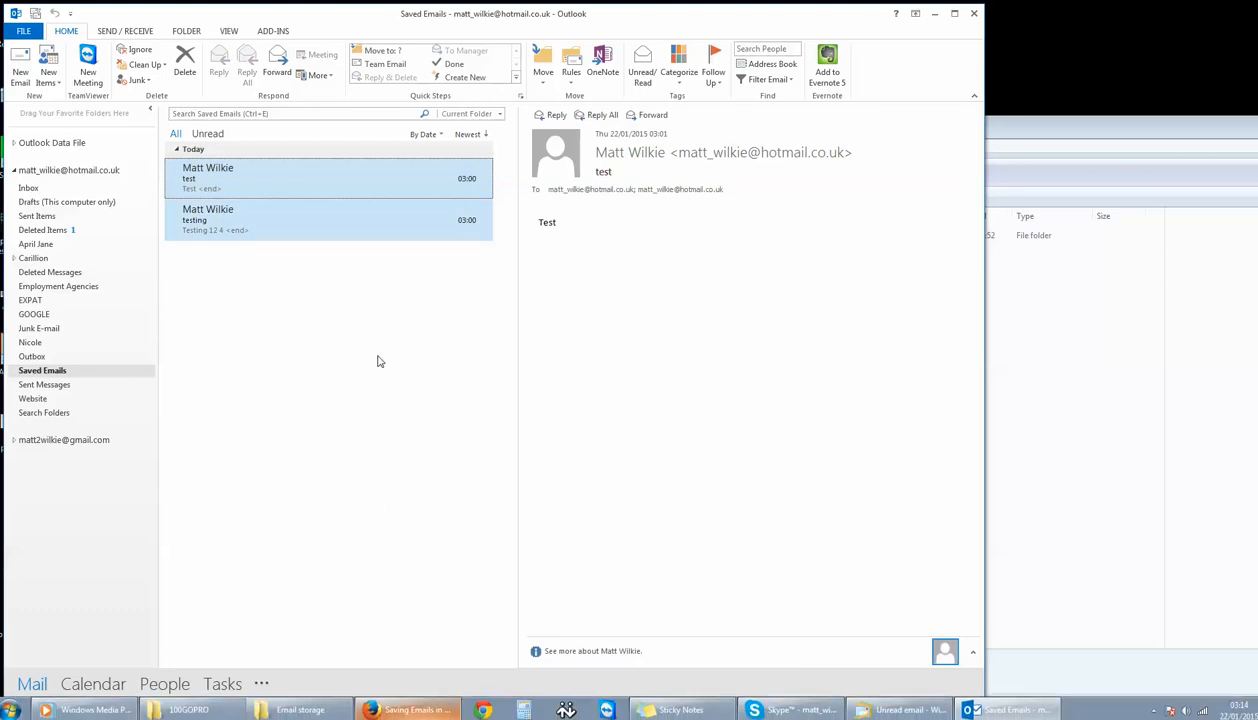
mouse_move(320, 180)
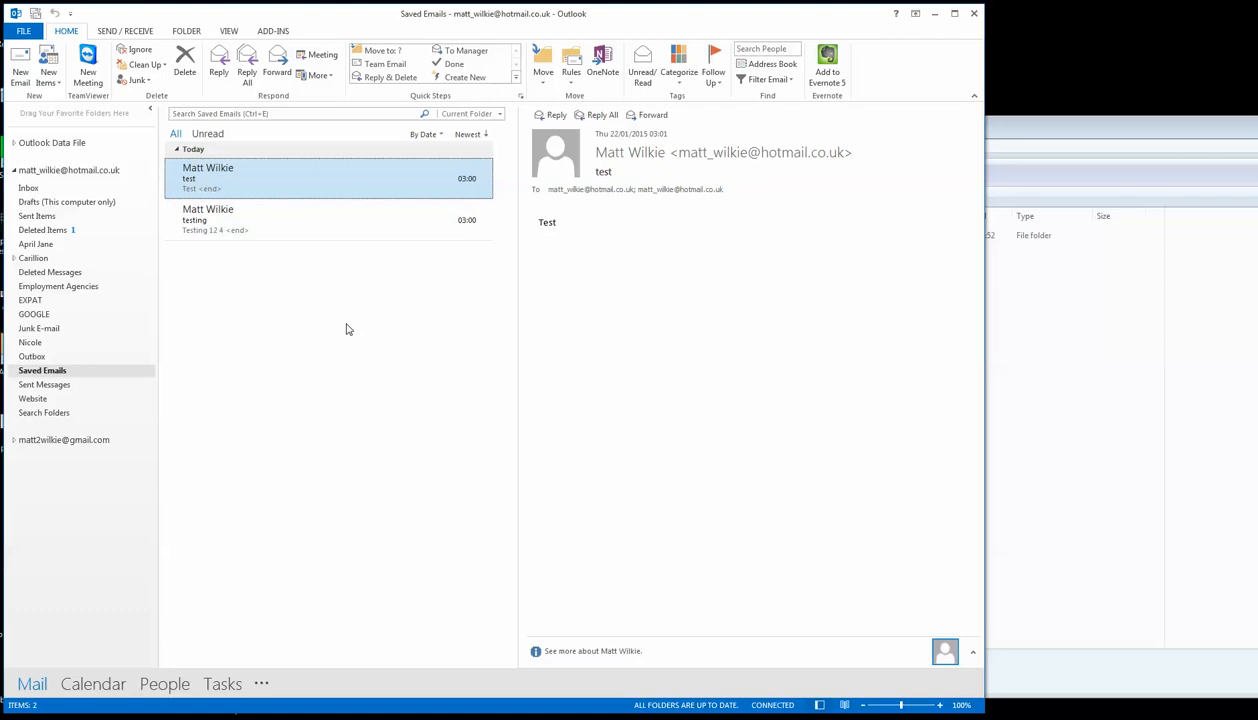
mouse_move(354, 330)
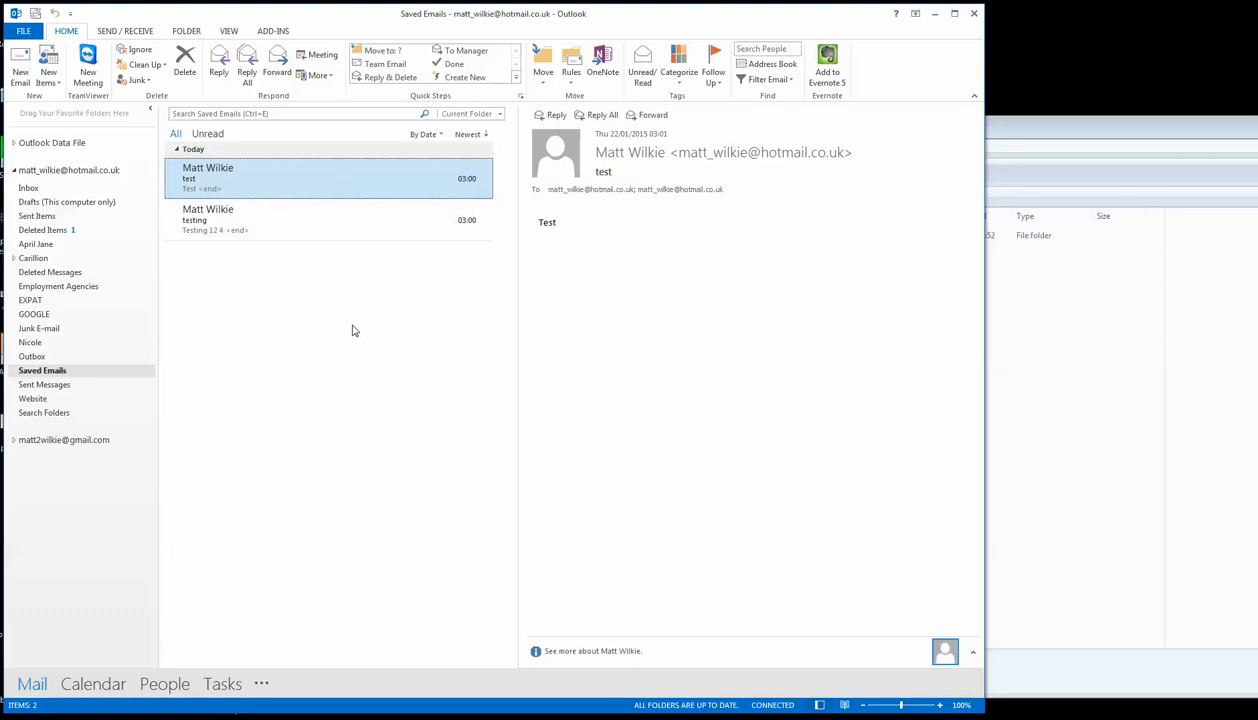
mouse_move(304, 180)
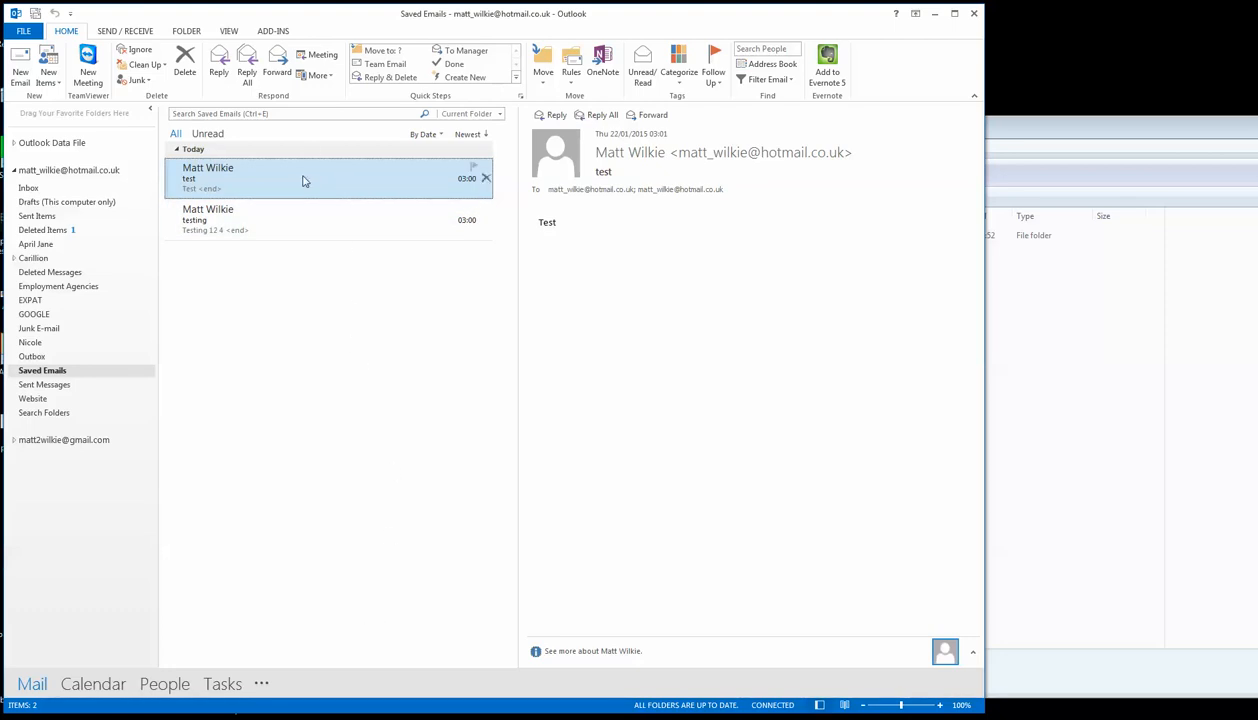
mouse_move(338, 588)
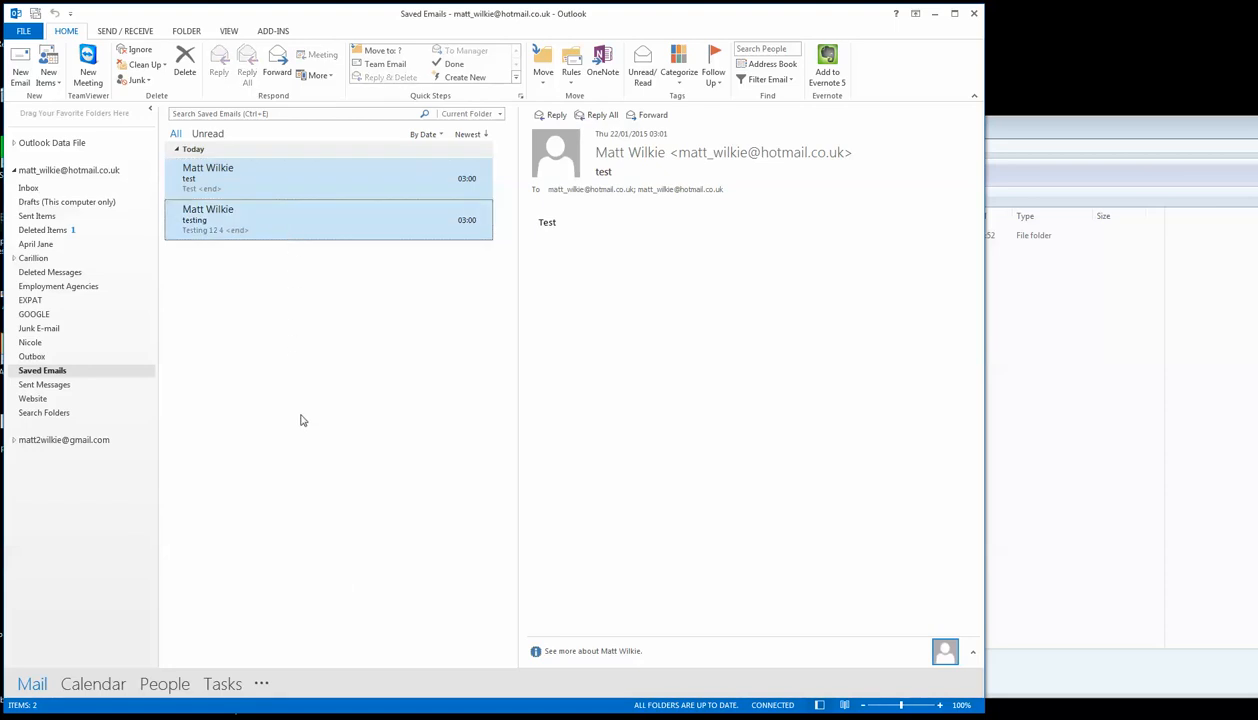
mouse_move(412, 180)
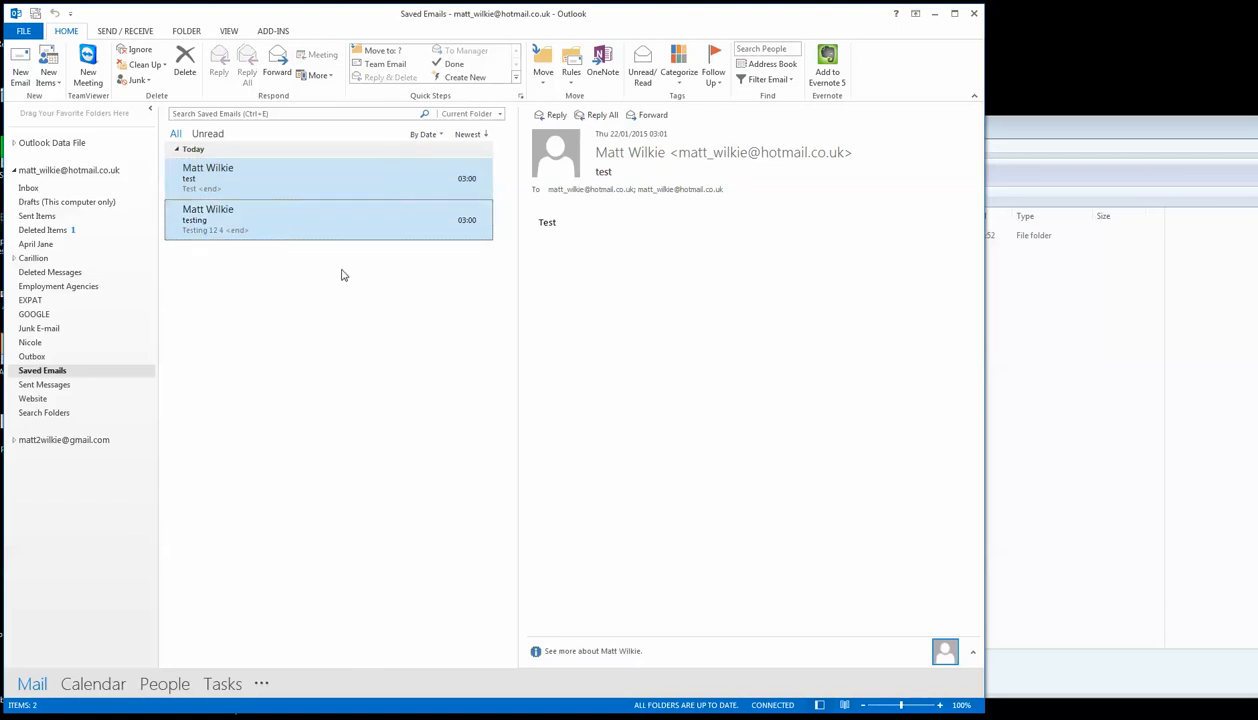
mouse_move(332, 200)
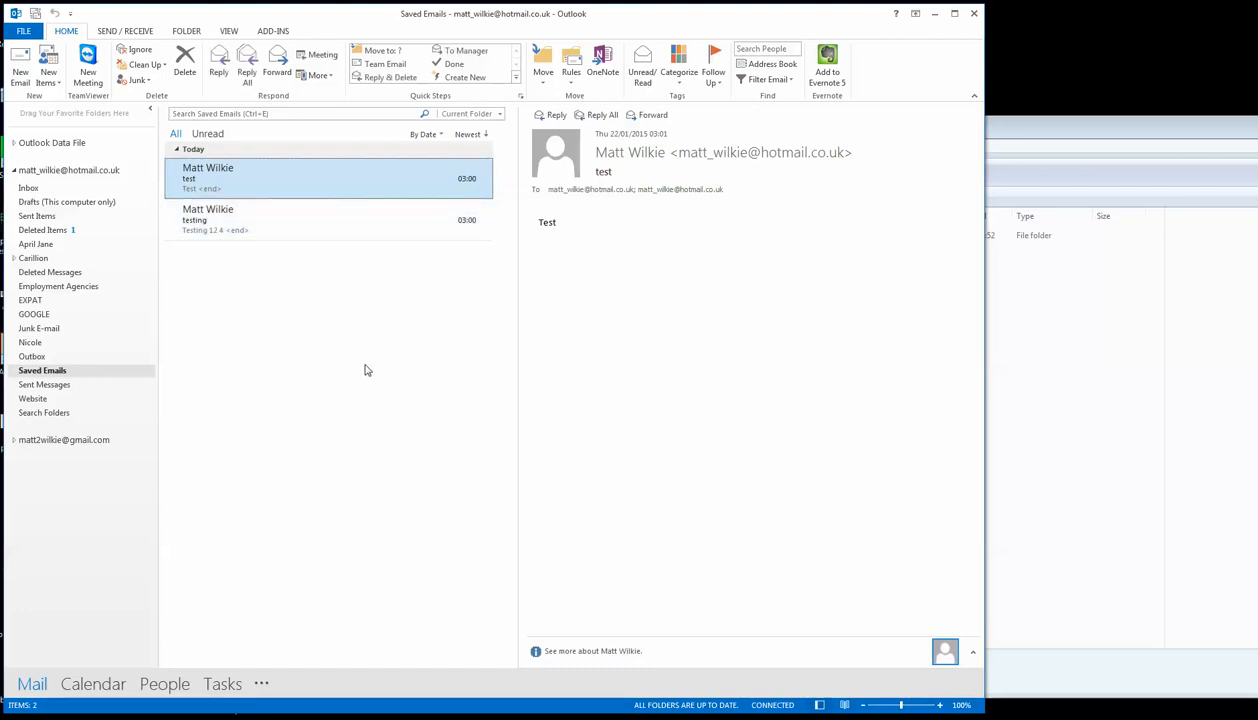
mouse_move(360, 366)
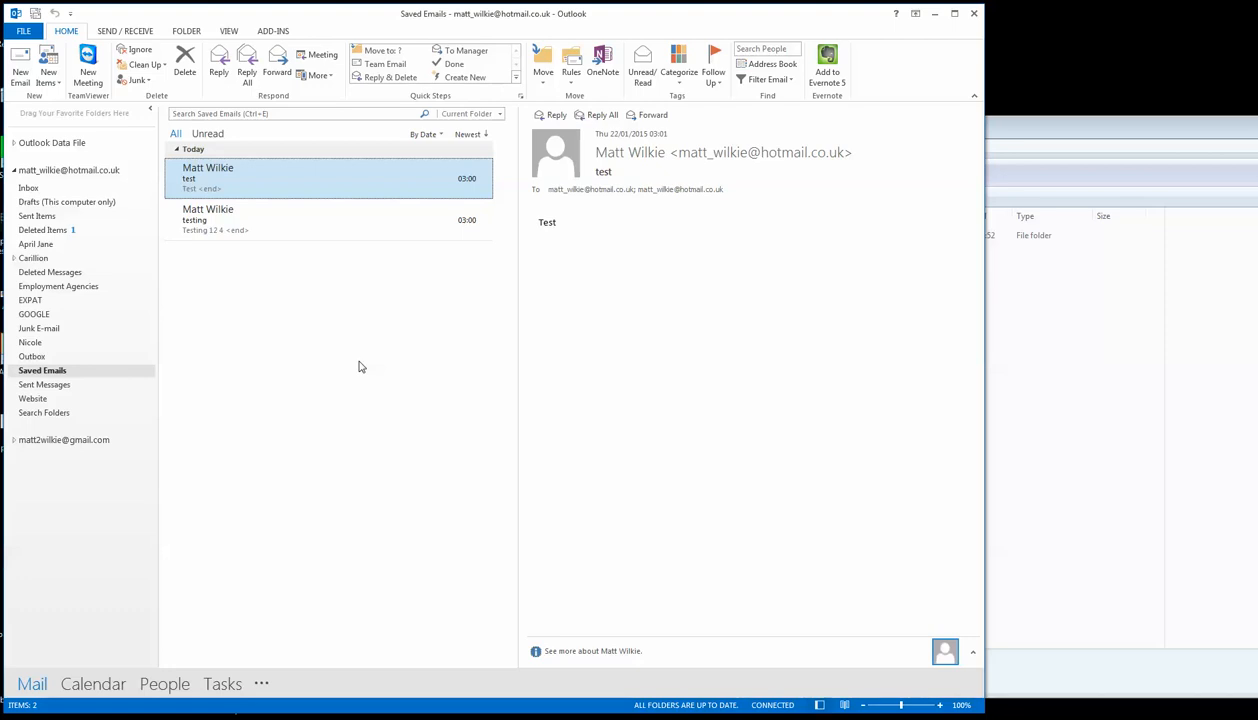
mouse_move(352, 208)
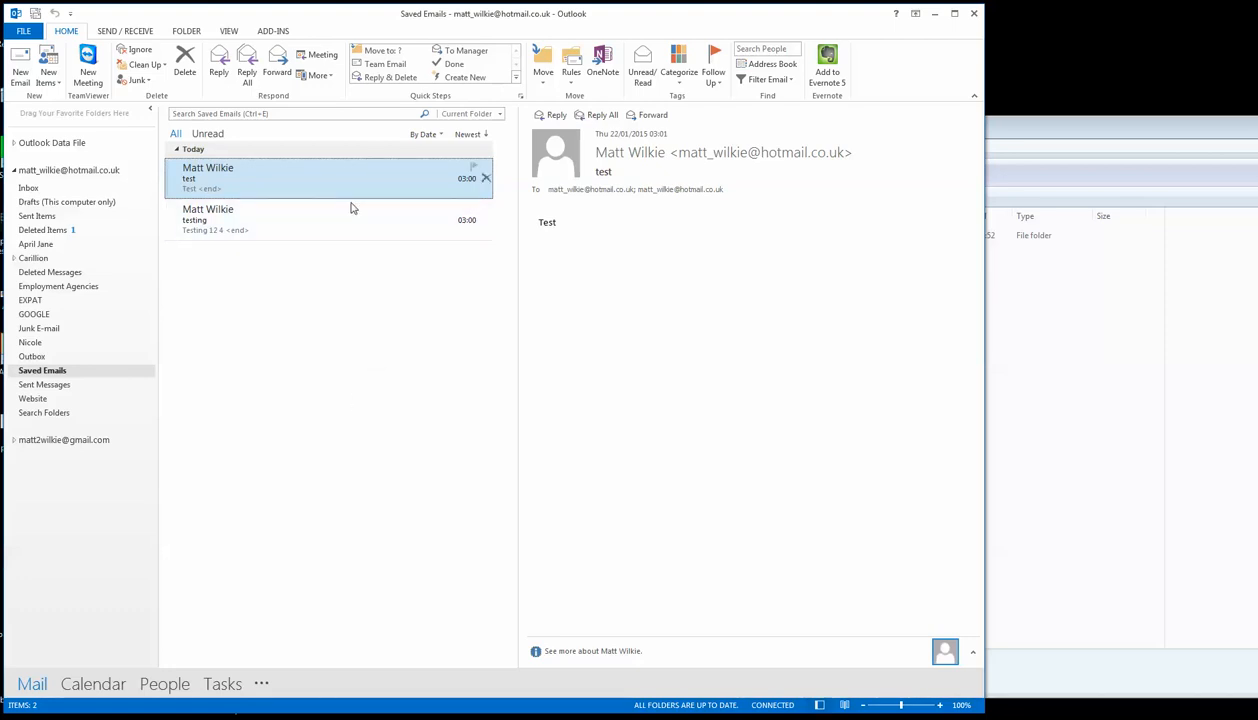
mouse_move(332, 340)
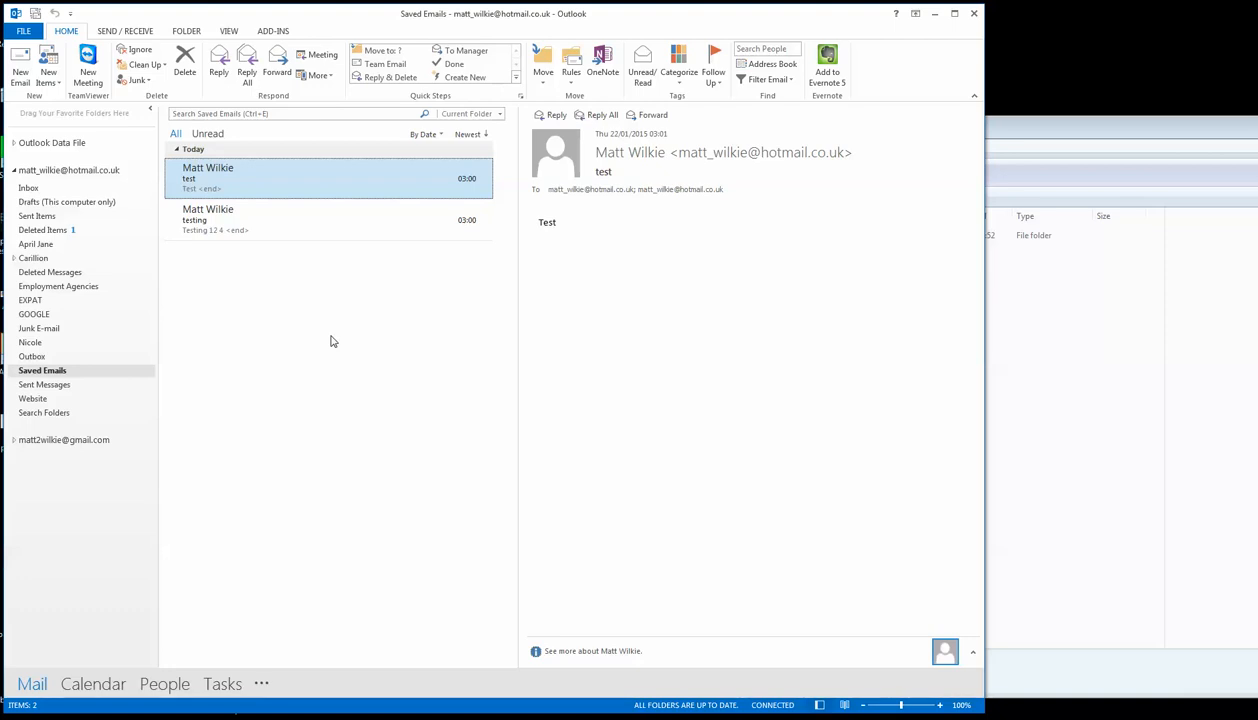
mouse_move(456, 476)
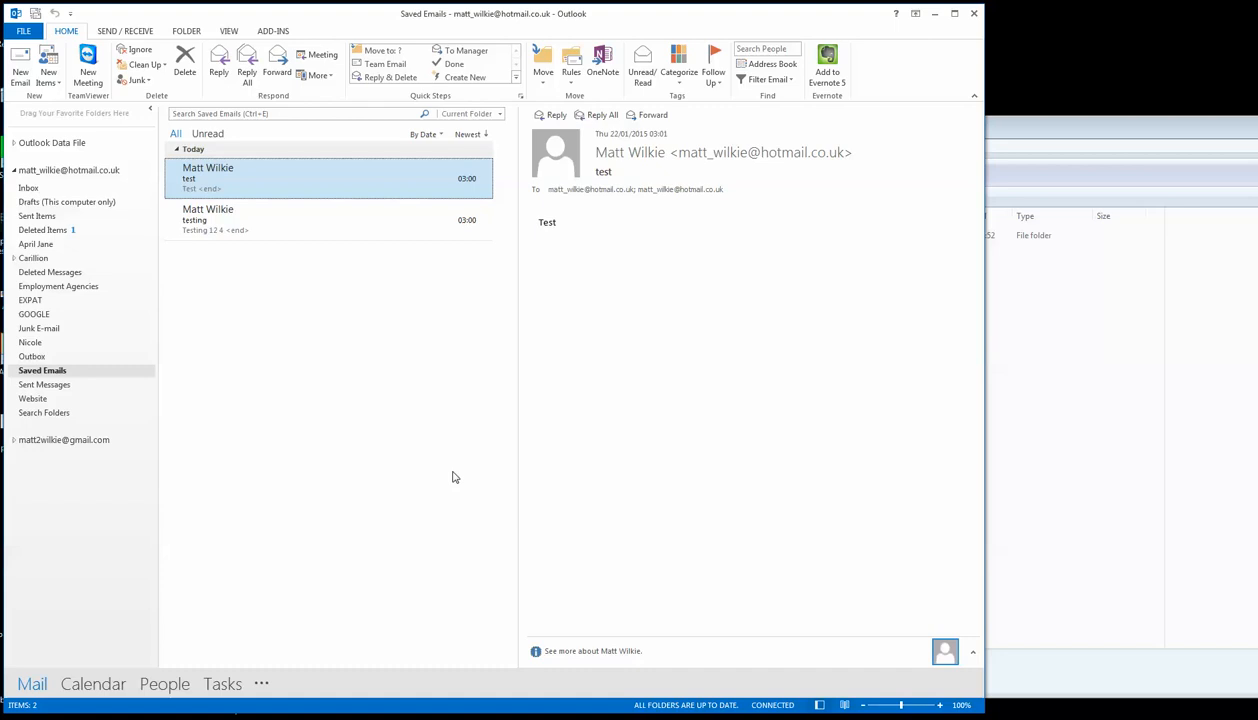
left_click(300, 218)
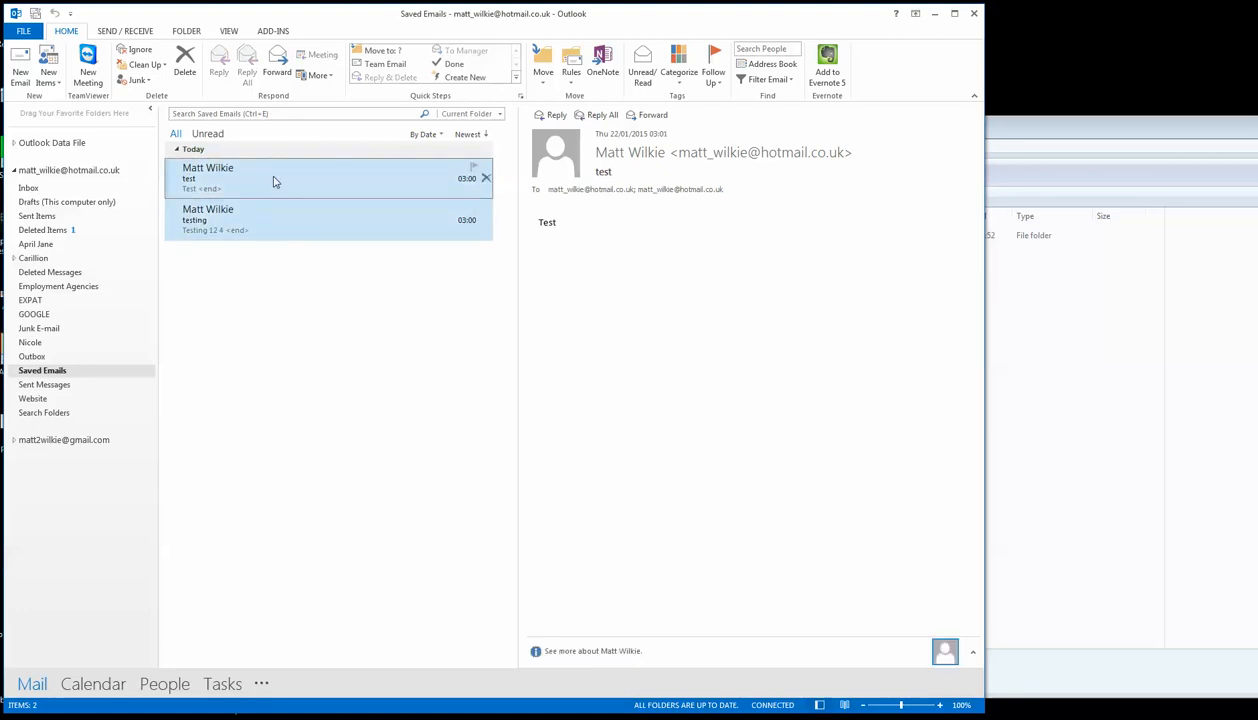
mouse_move(244, 168)
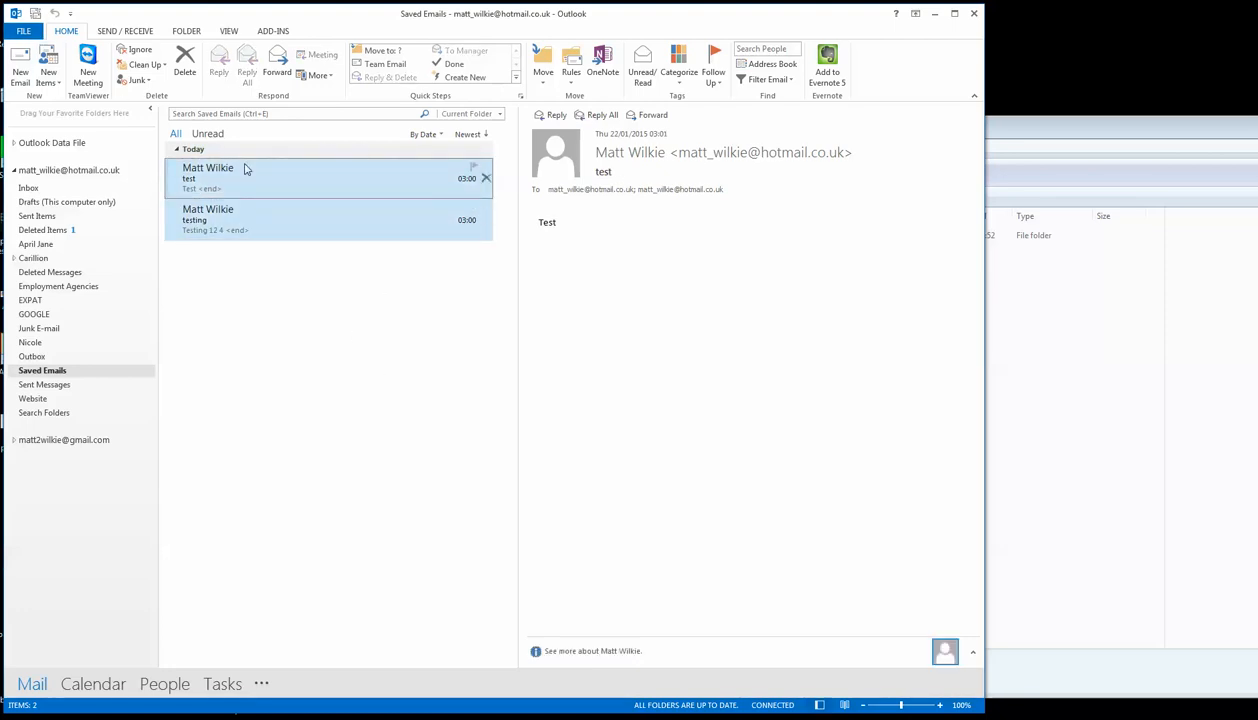
- View the context actions for the selected emails, then go to the Account Information page
right_click(244, 176)
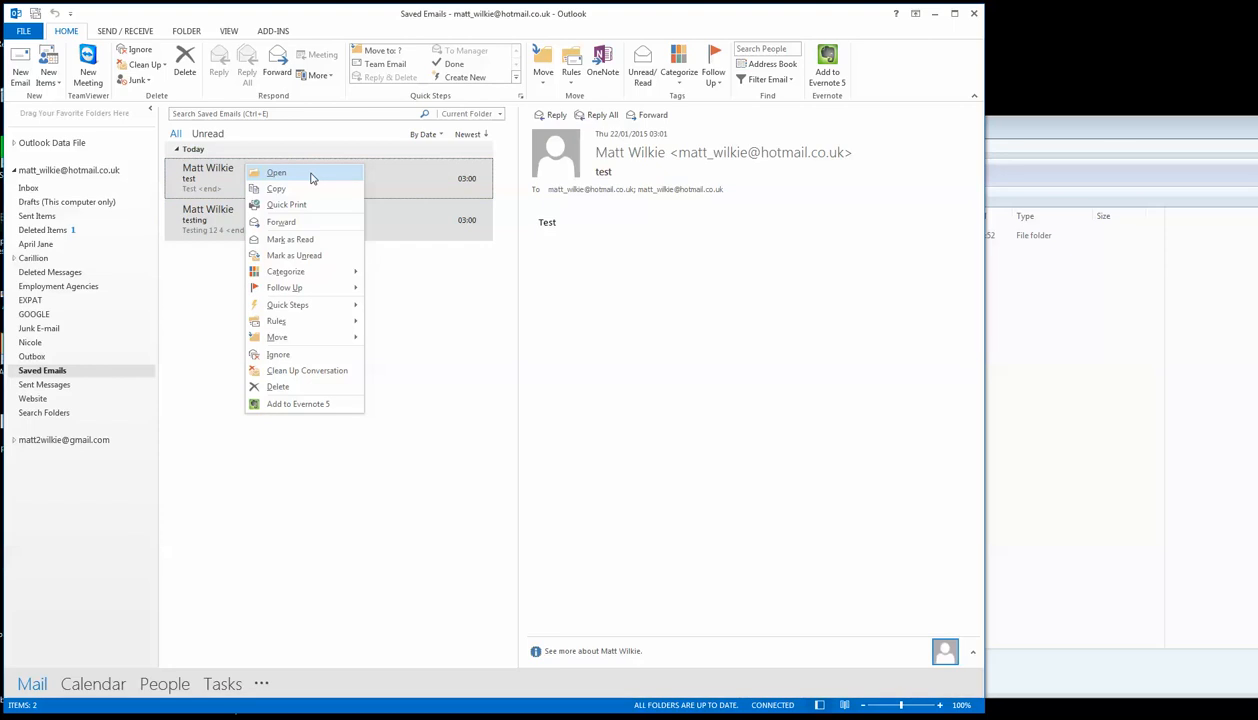
mouse_move(320, 354)
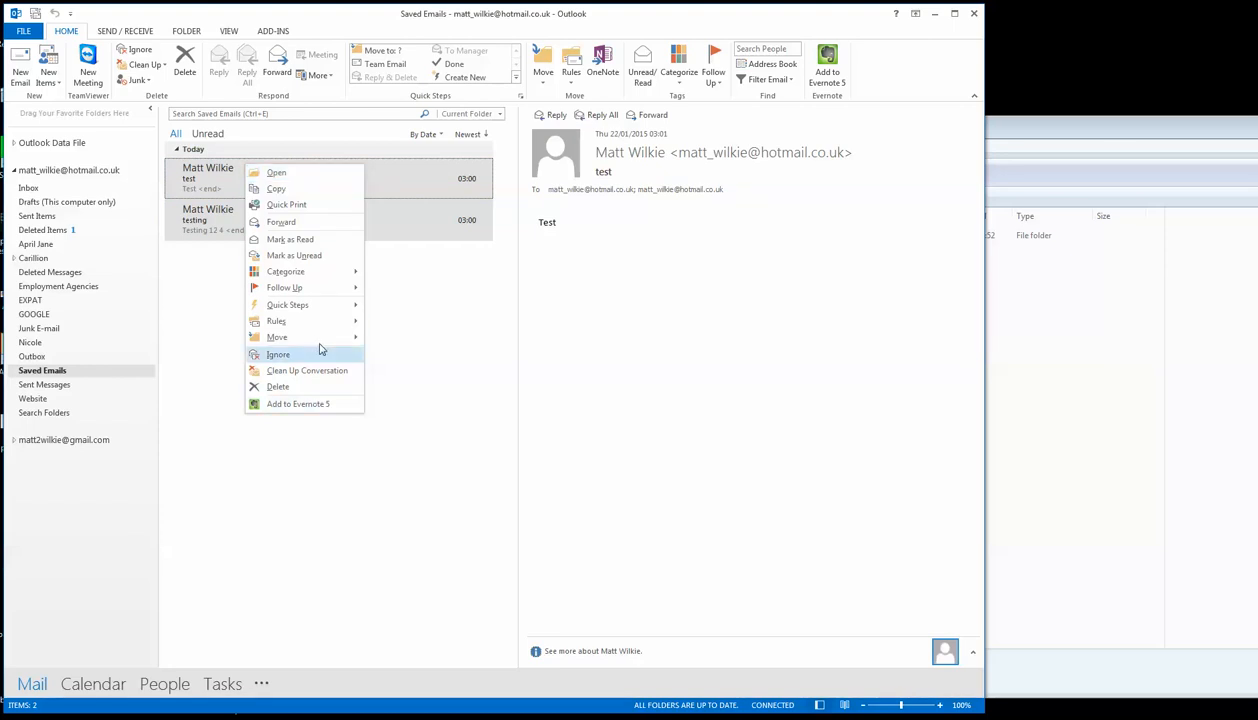
mouse_move(286, 204)
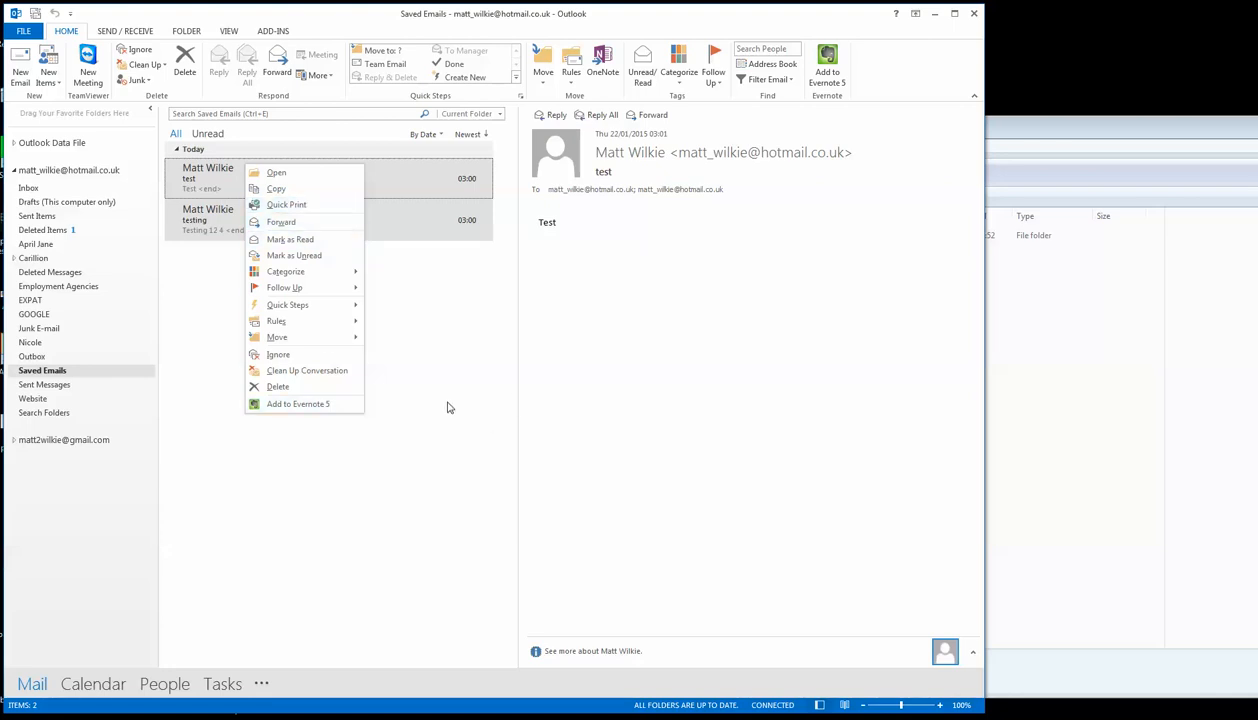
left_click(24, 32)
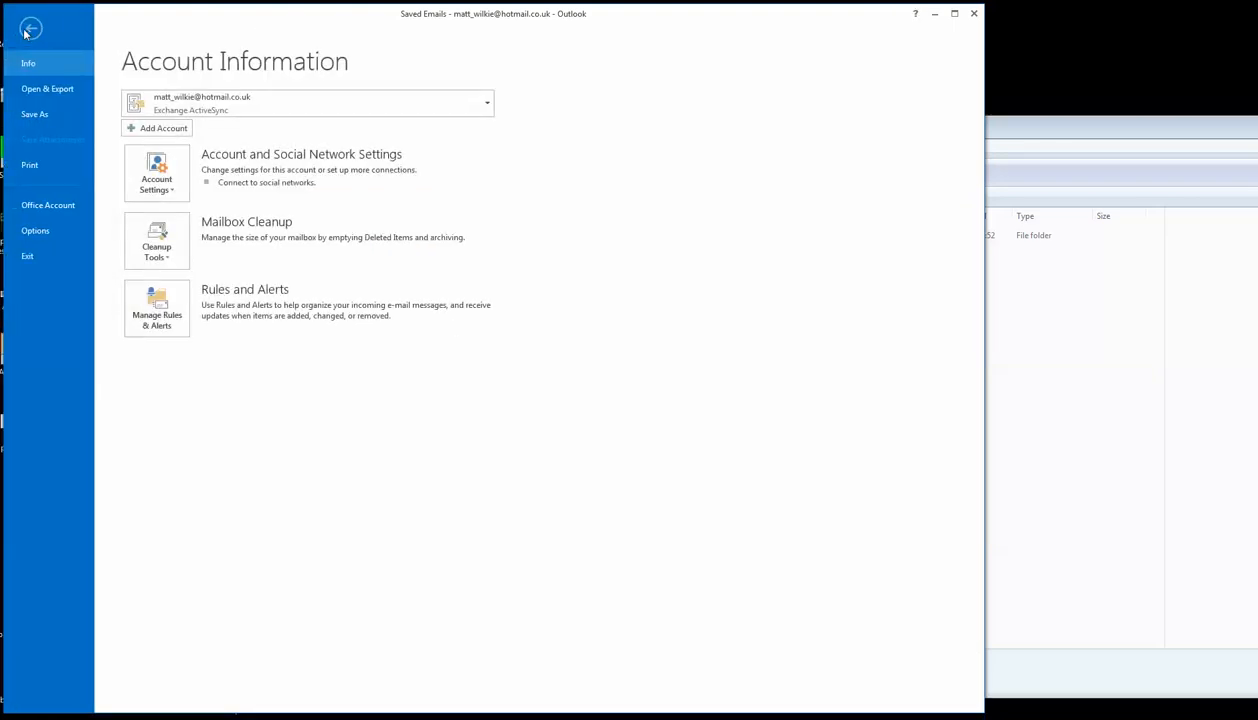
- Bring up the Print page for the two selected emails via File > Print
left_click(28, 24)
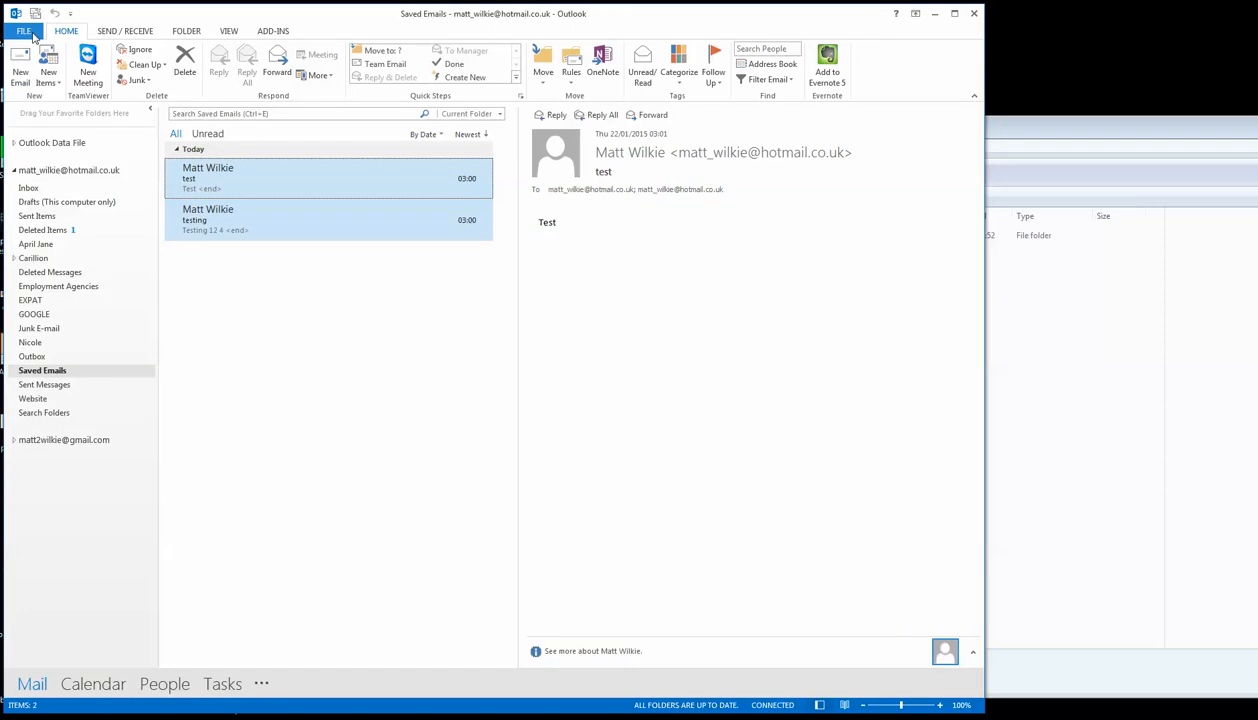
left_click(22, 22)
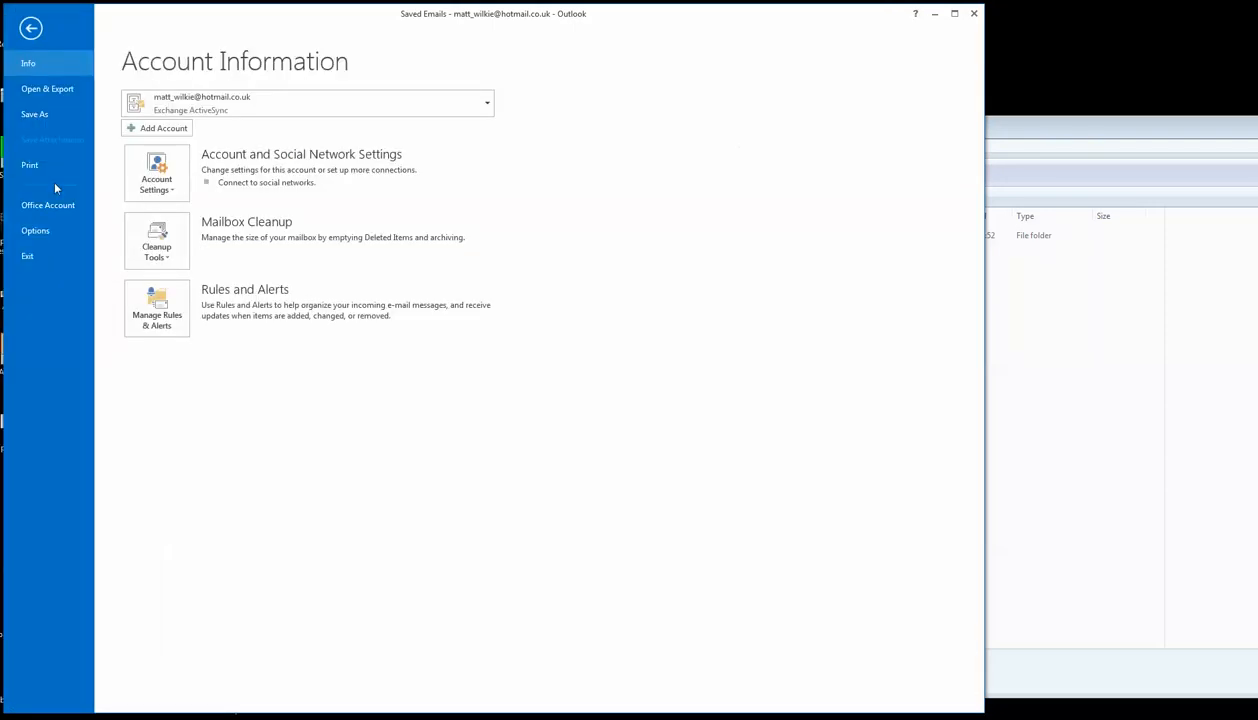
left_click(30, 164)
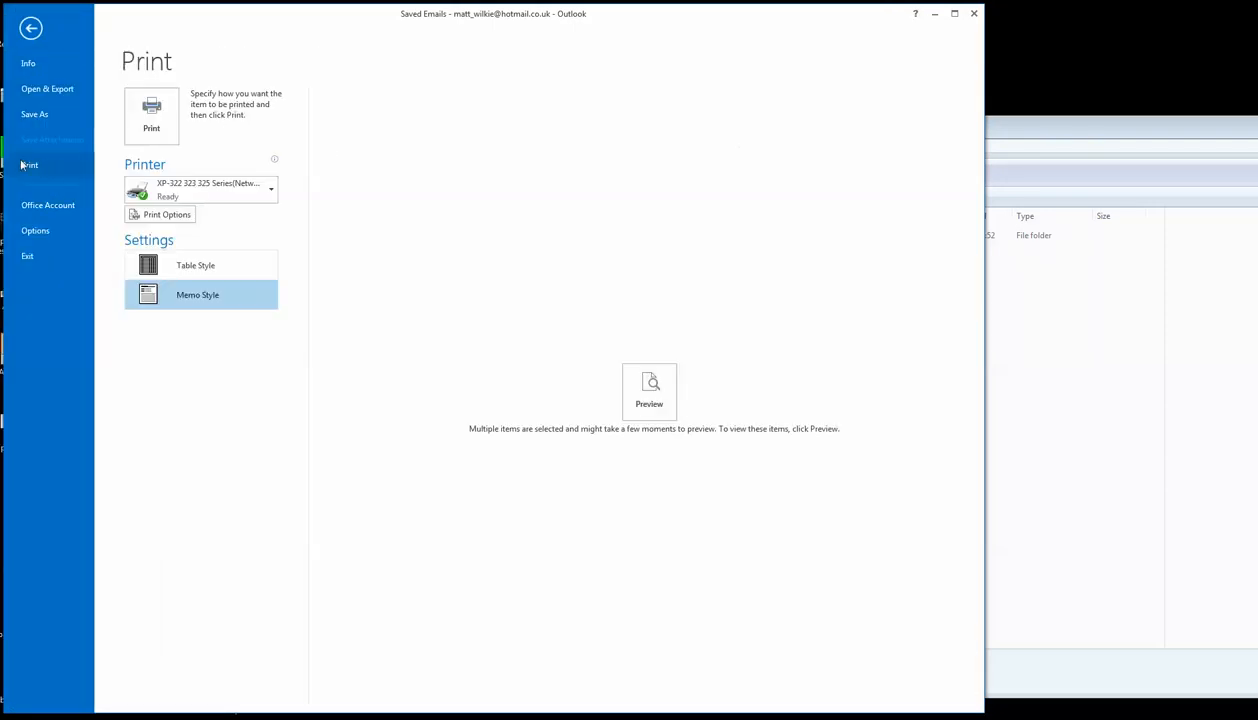
mouse_move(256, 200)
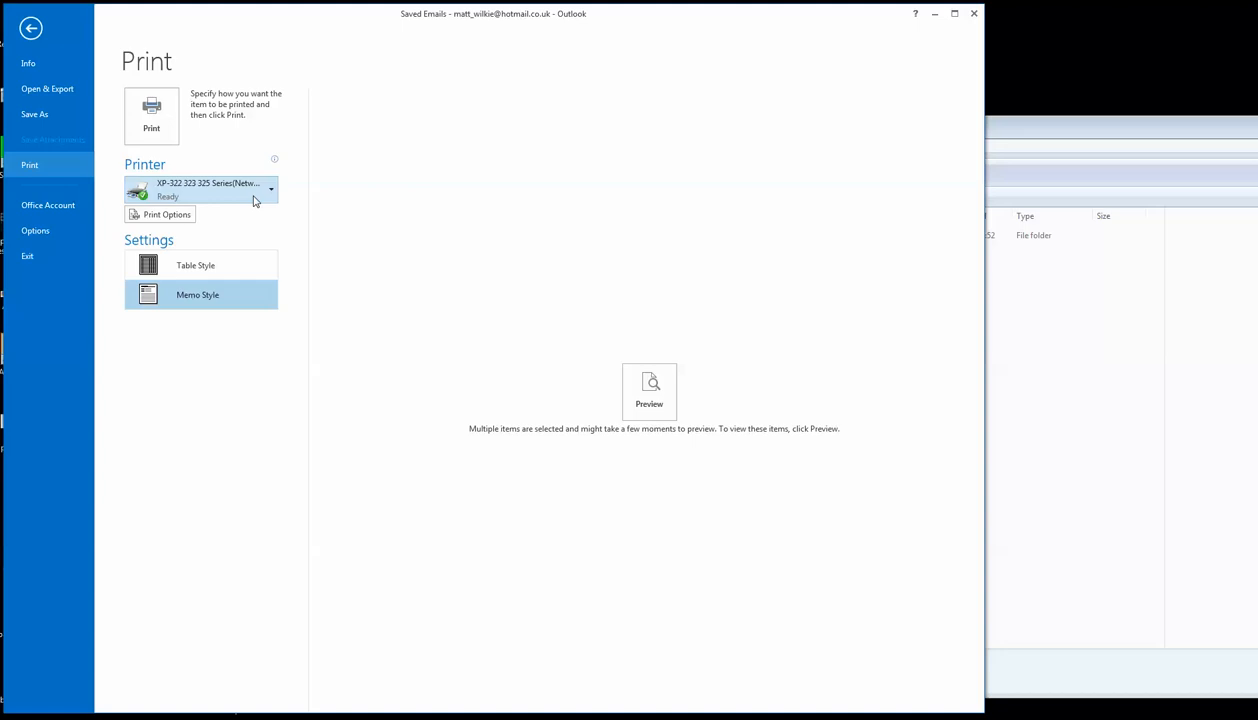
mouse_move(218, 196)
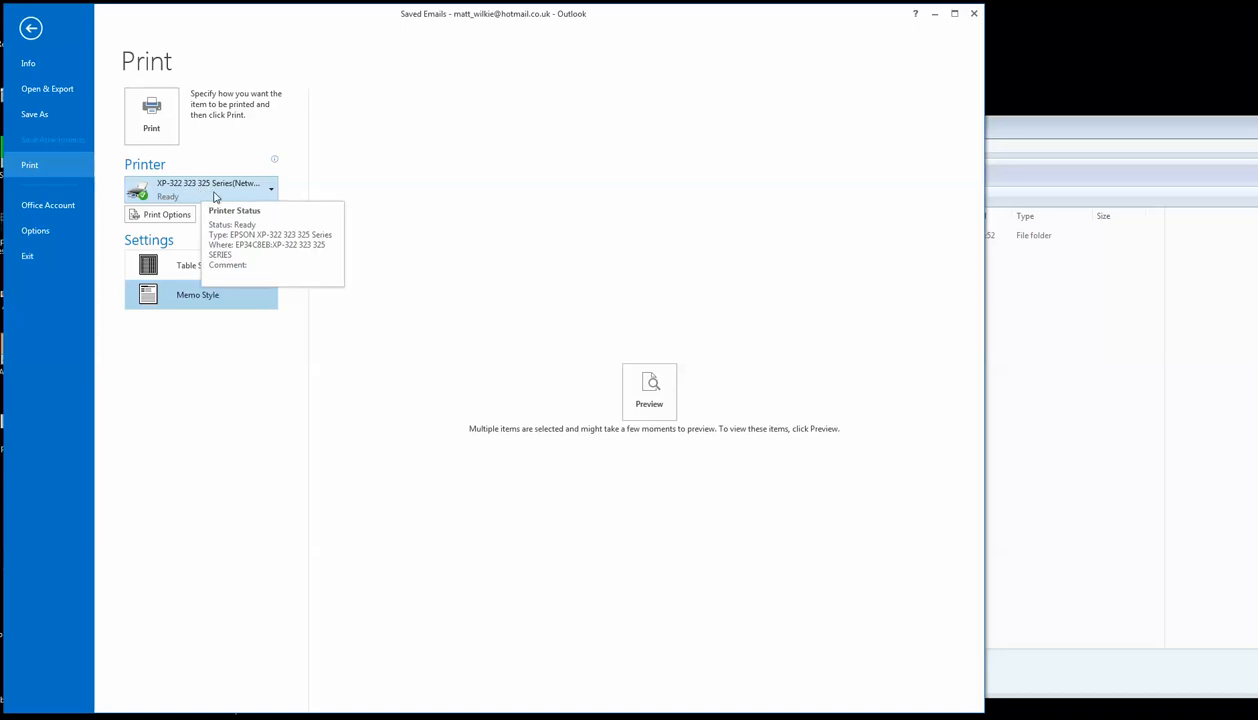
mouse_move(284, 204)
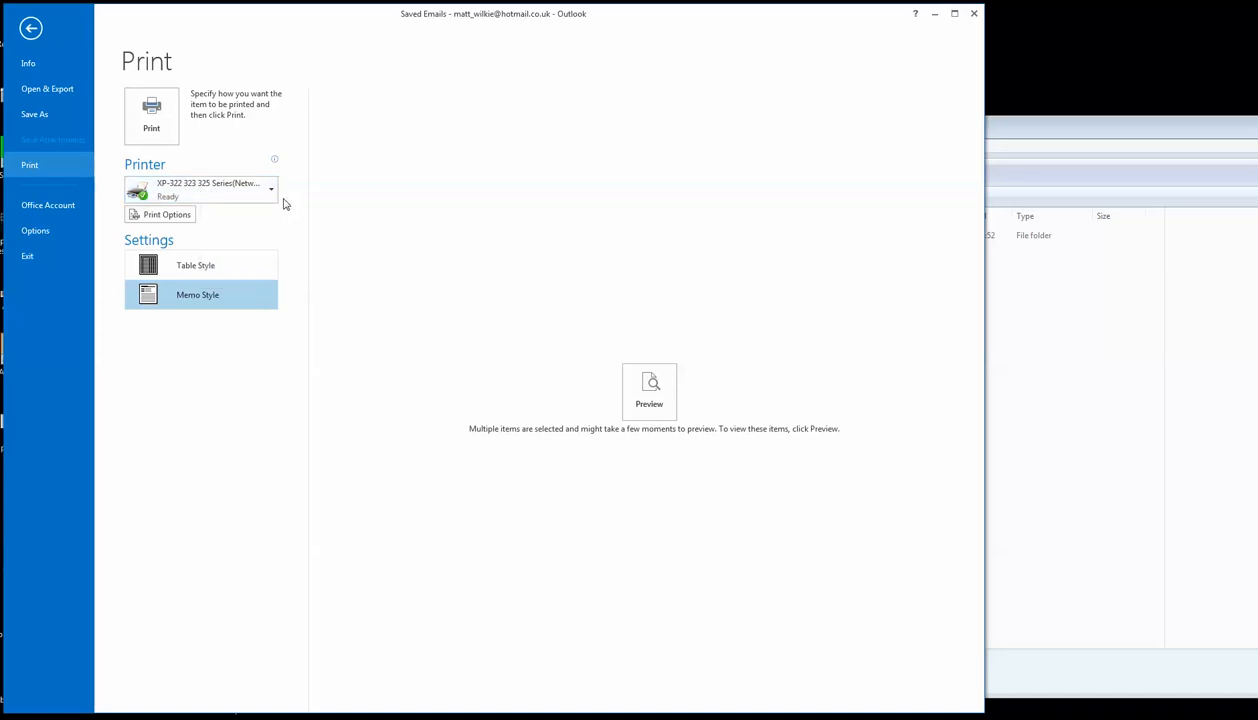
mouse_move(200, 190)
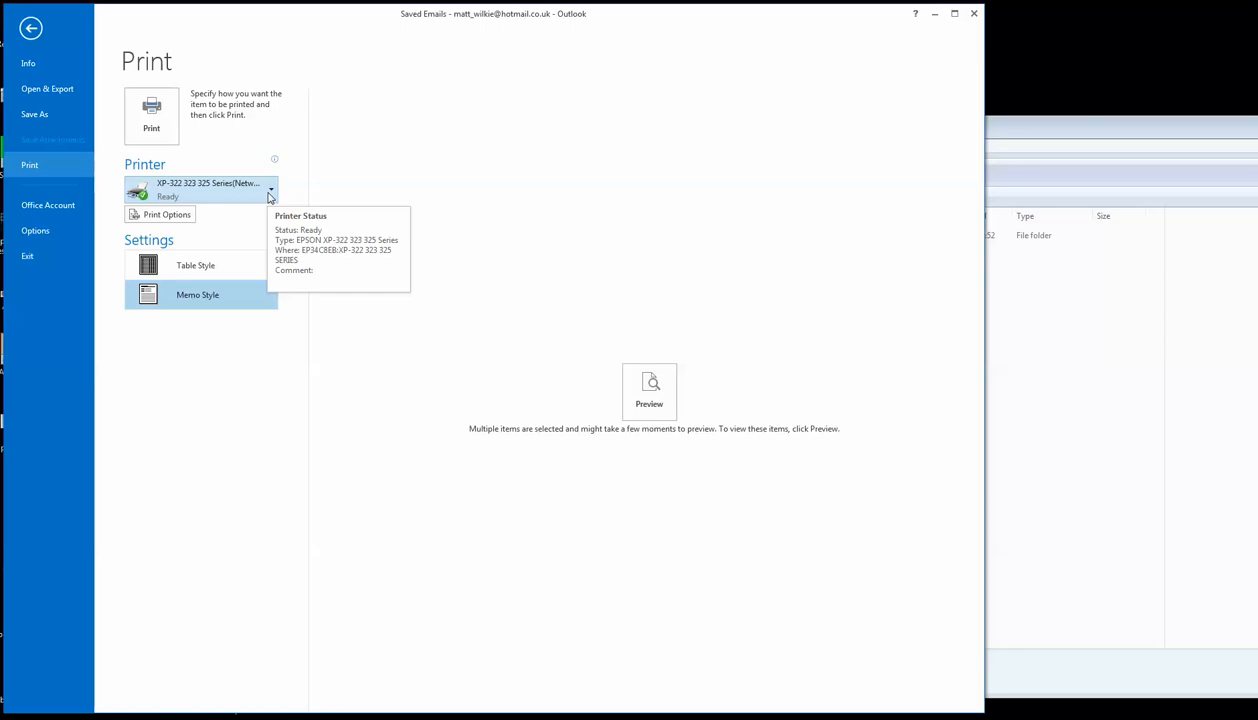
- Print the emails in Memo Style to the Nitro PDF Creator (Pro 8) printer
left_click(270, 188)
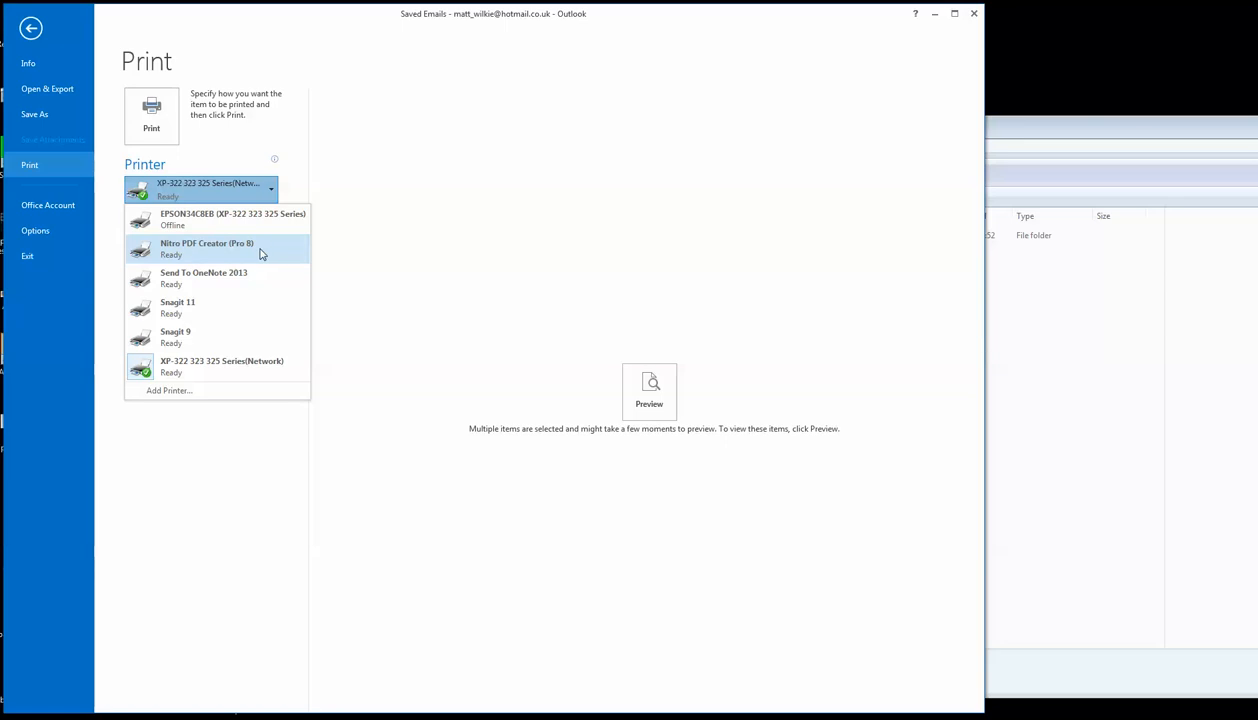
mouse_move(232, 258)
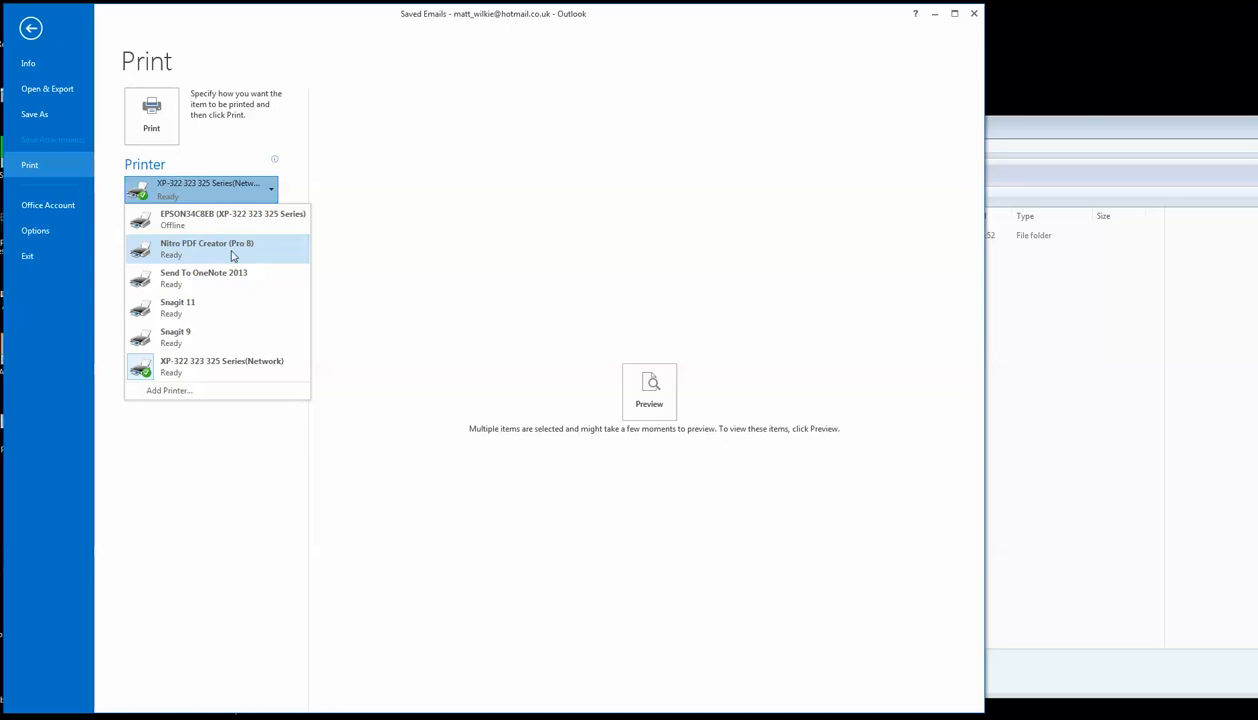
left_click(206, 248)
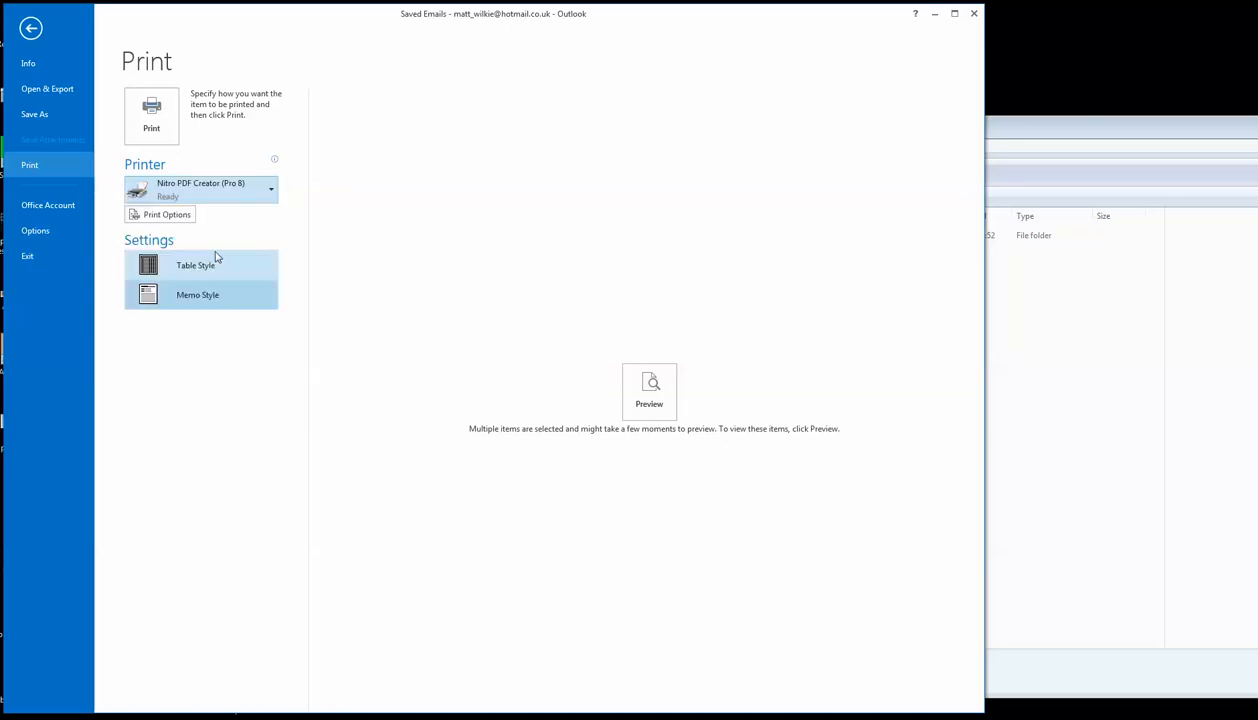
left_click(198, 294)
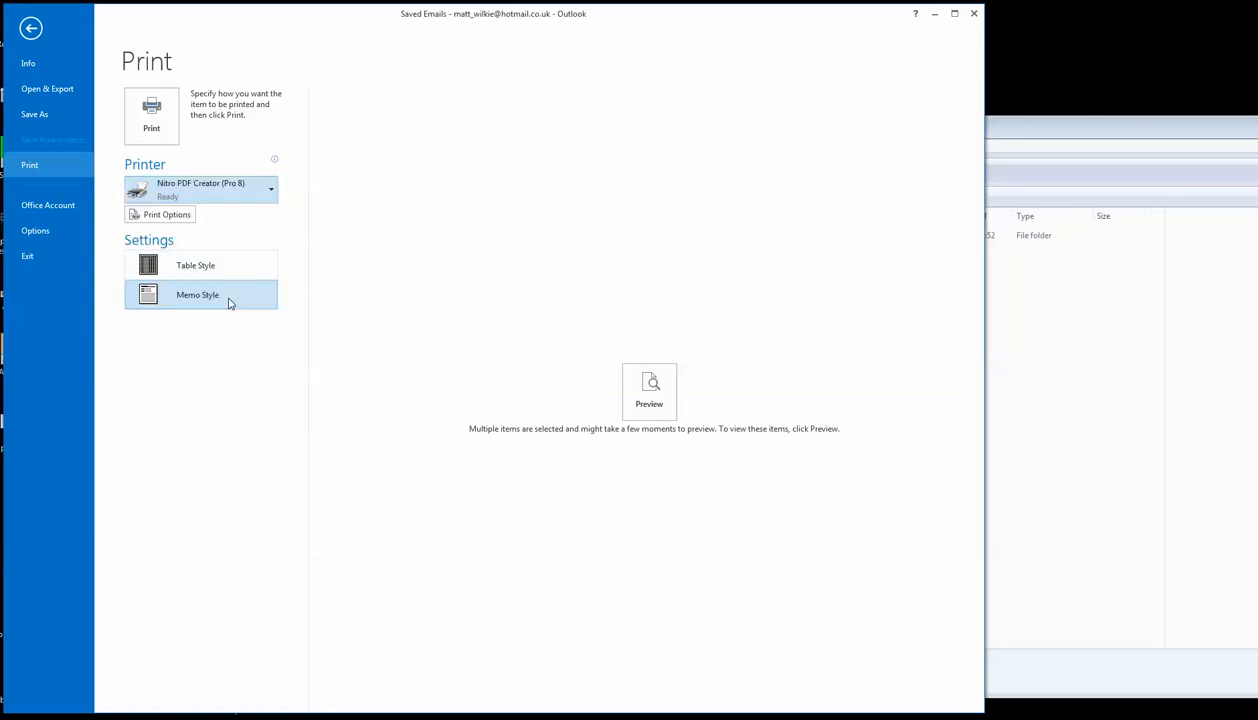
mouse_move(344, 144)
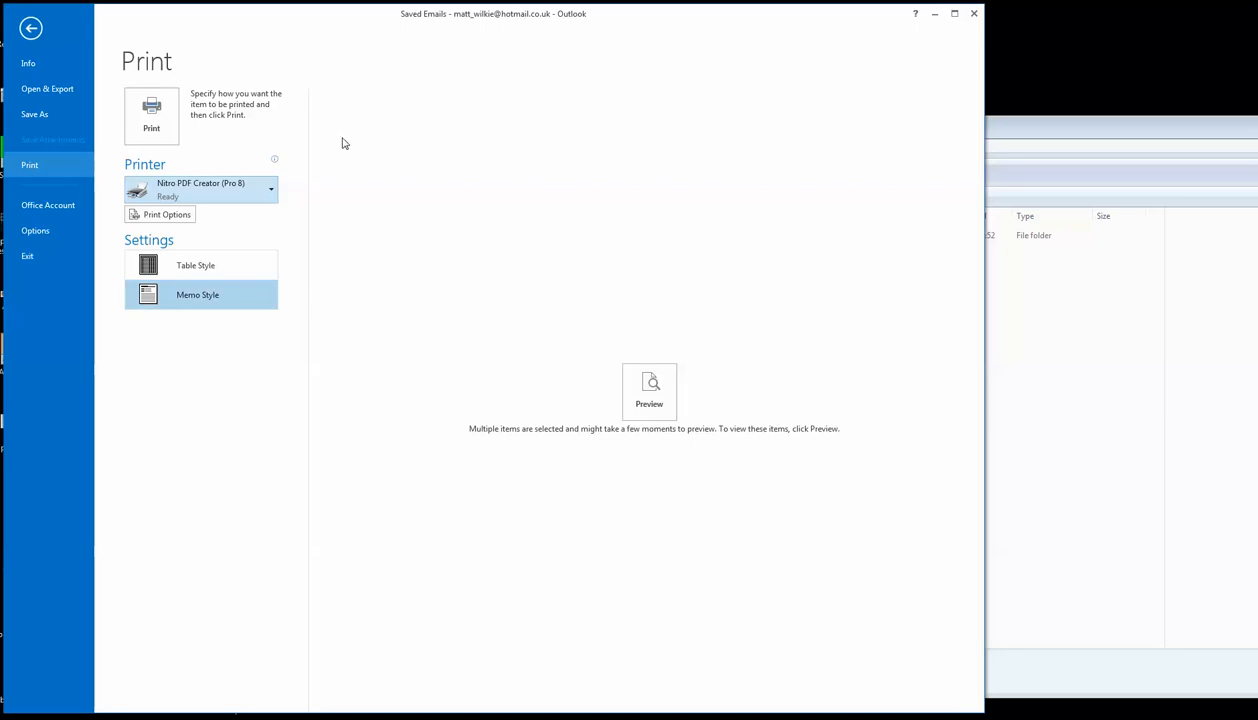
mouse_move(152, 128)
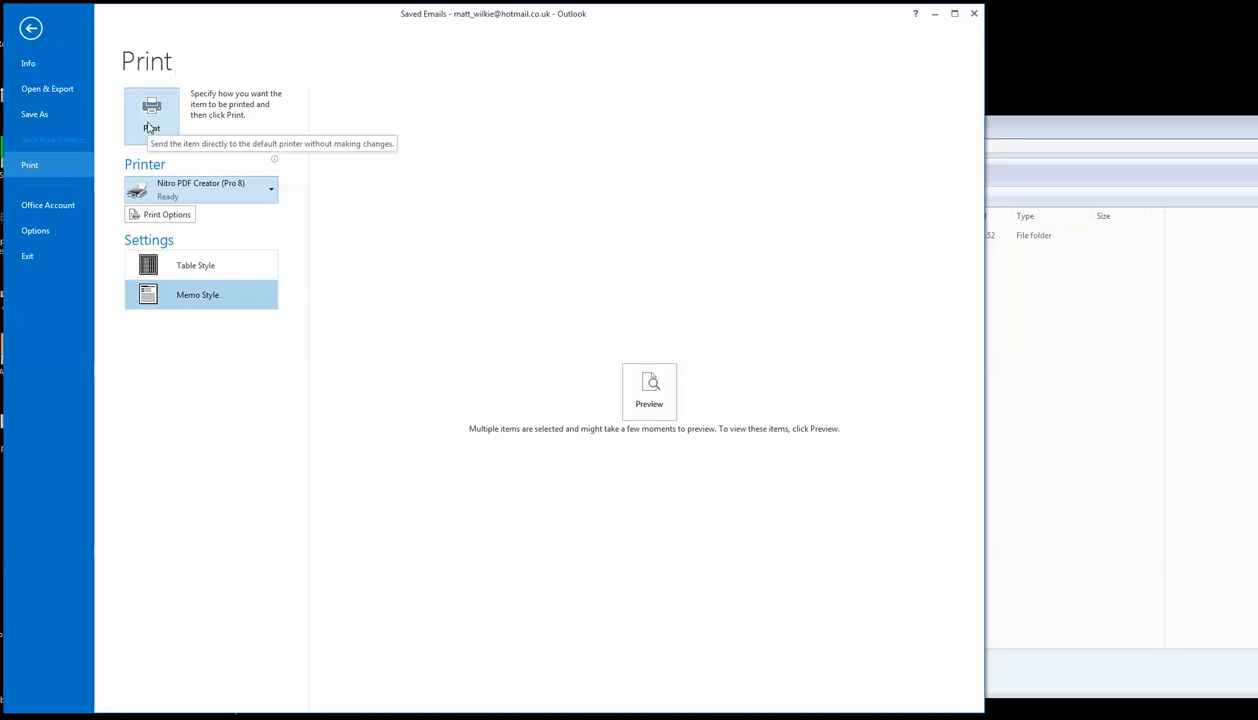
left_click(152, 104)
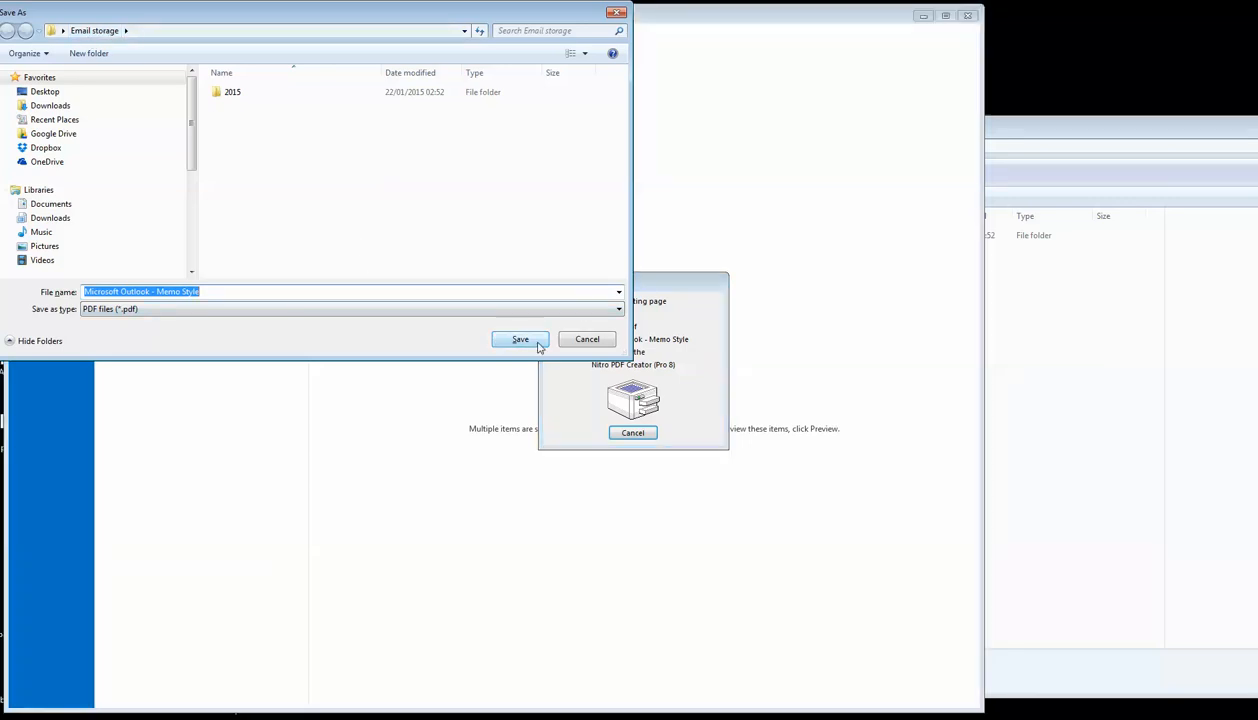
mouse_move(516, 344)
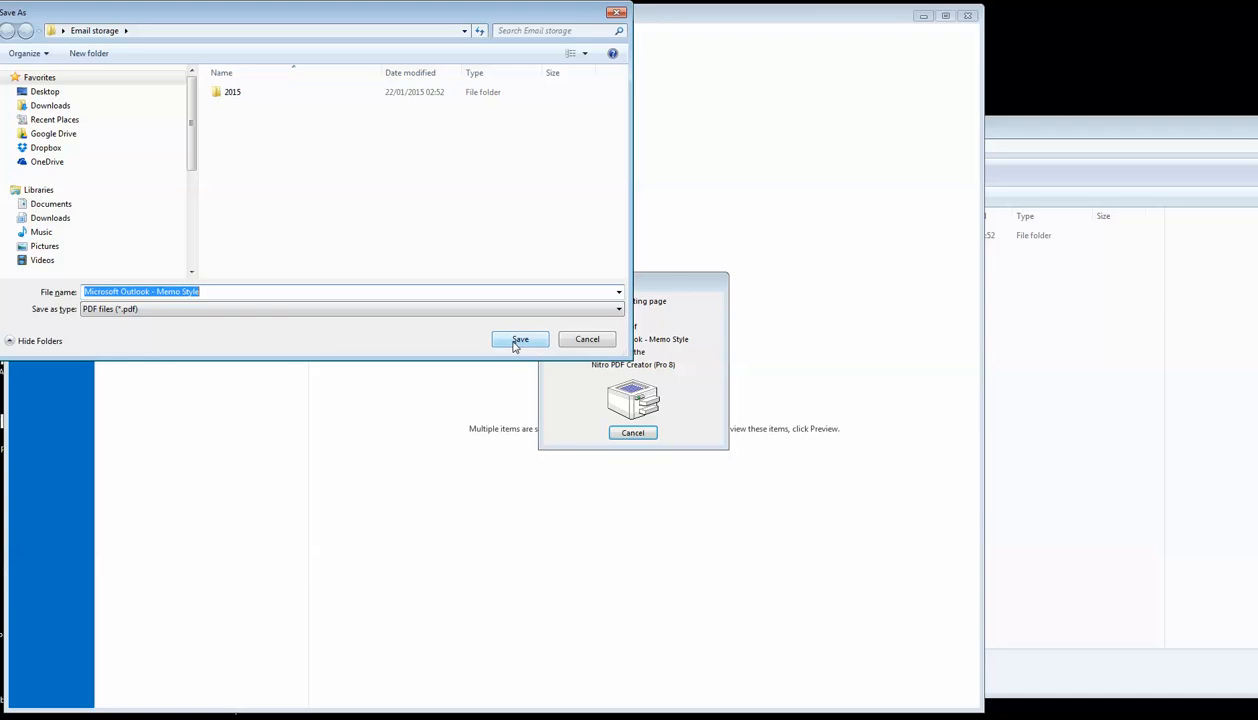
- Save the PDF as 'Microsoft Outlook - Memo Style.pdf' in the Email storage folder
left_click(520, 340)
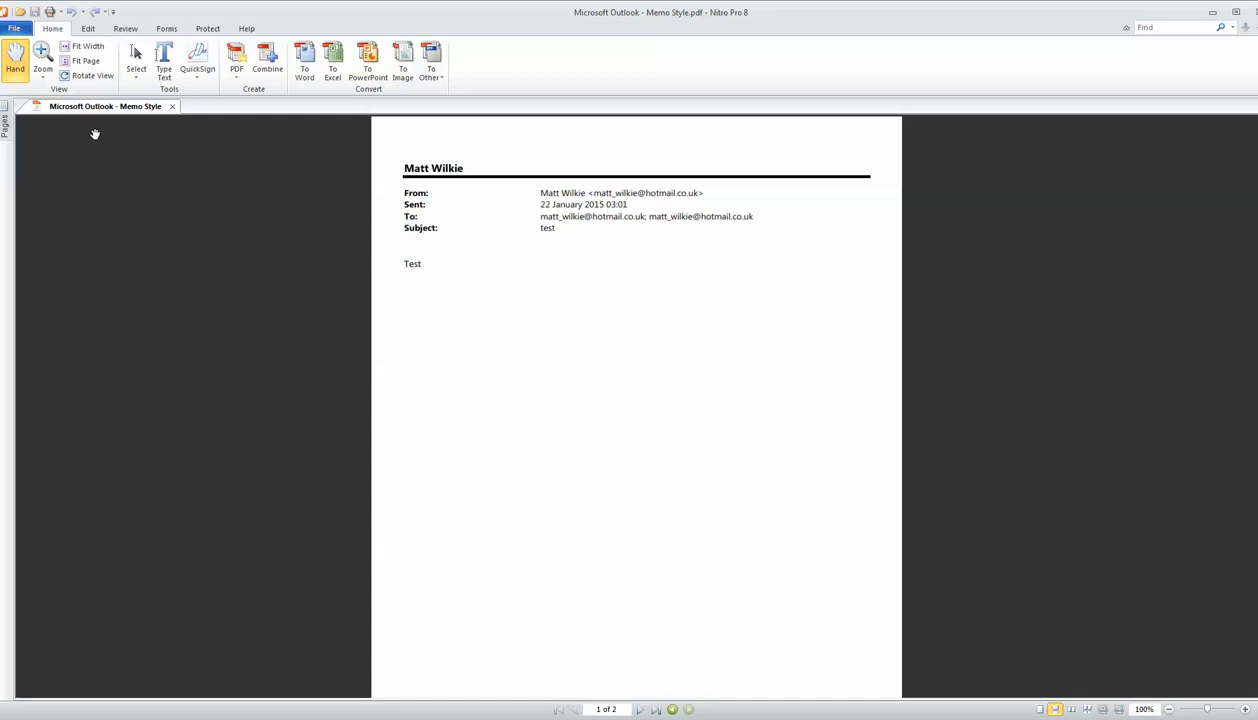
mouse_move(624, 708)
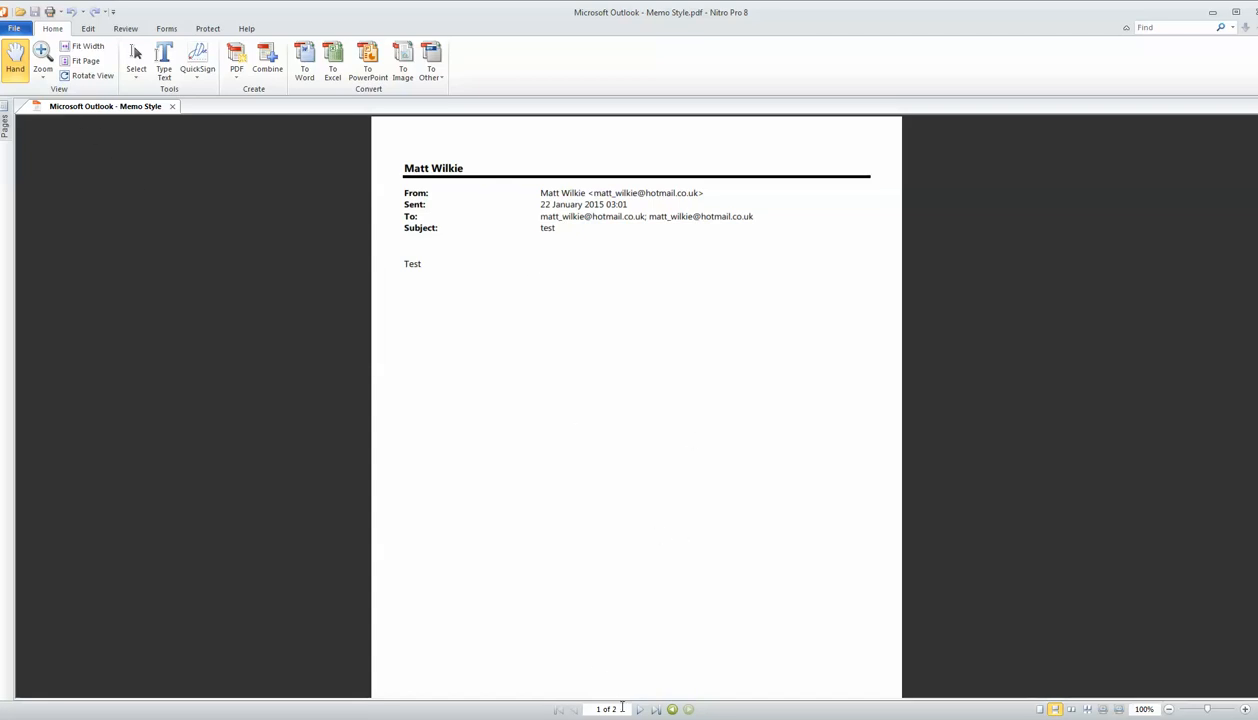
mouse_move(642, 708)
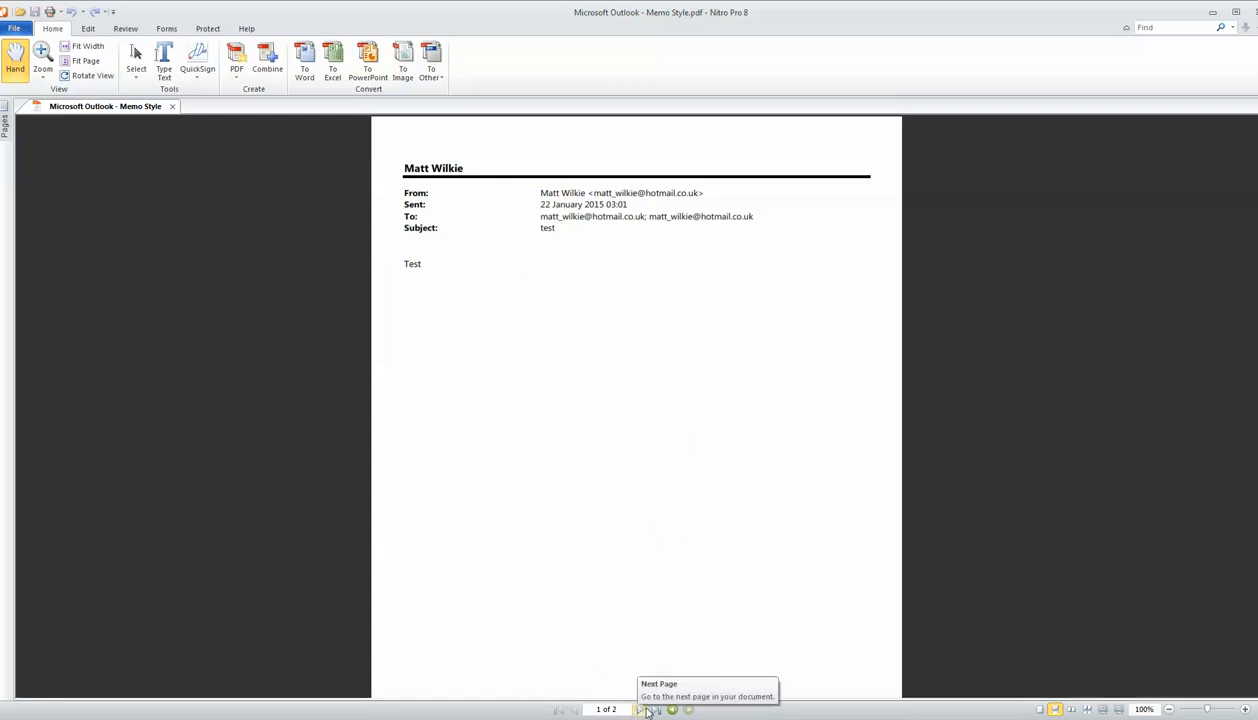
- Move to page 2 of the new two-page email PDF in Nitro Pro 8
left_click(644, 710)
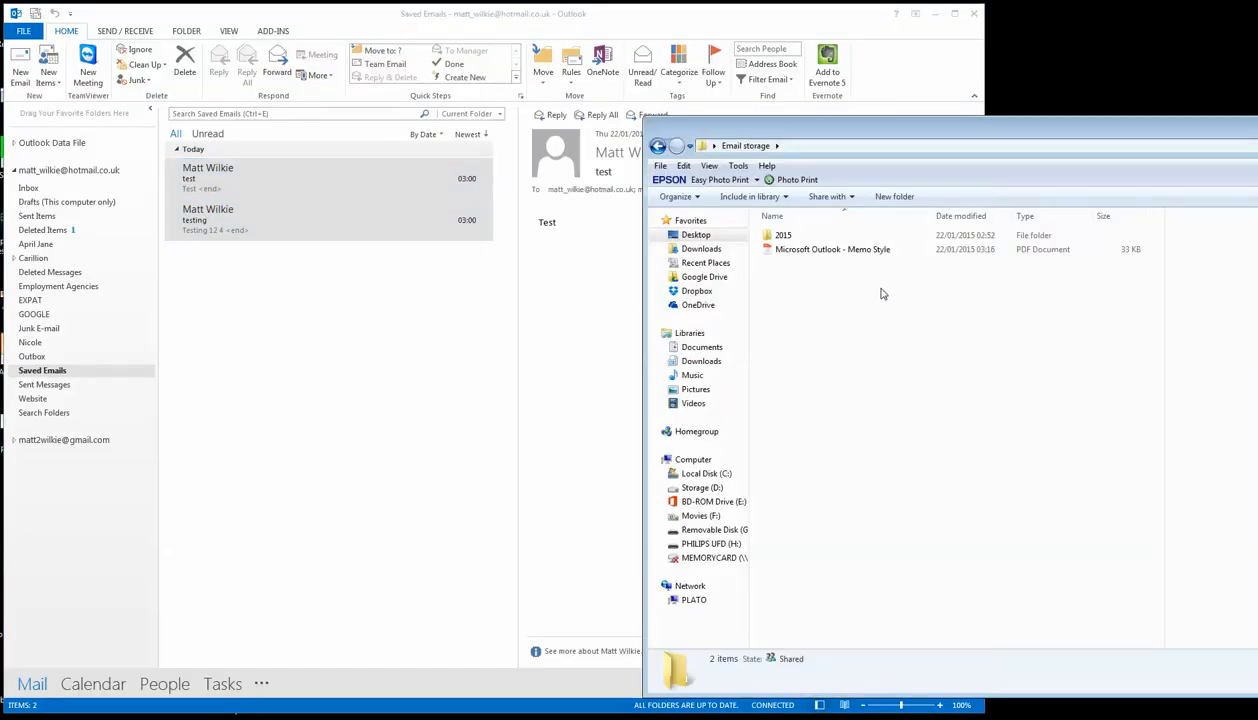
- Select and reopen the 32.2 KB 'Microsoft Outlook - Memo Style' PDF in Email storage
left_click(832, 248)
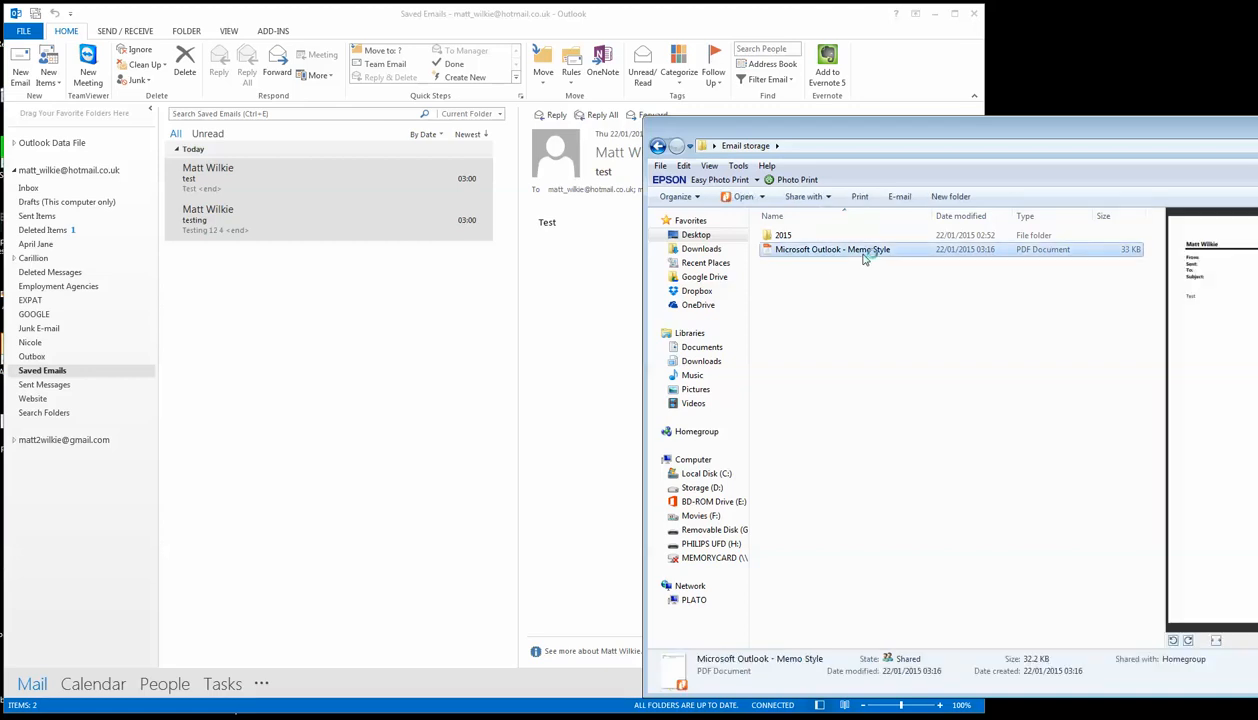
double_click(832, 248)
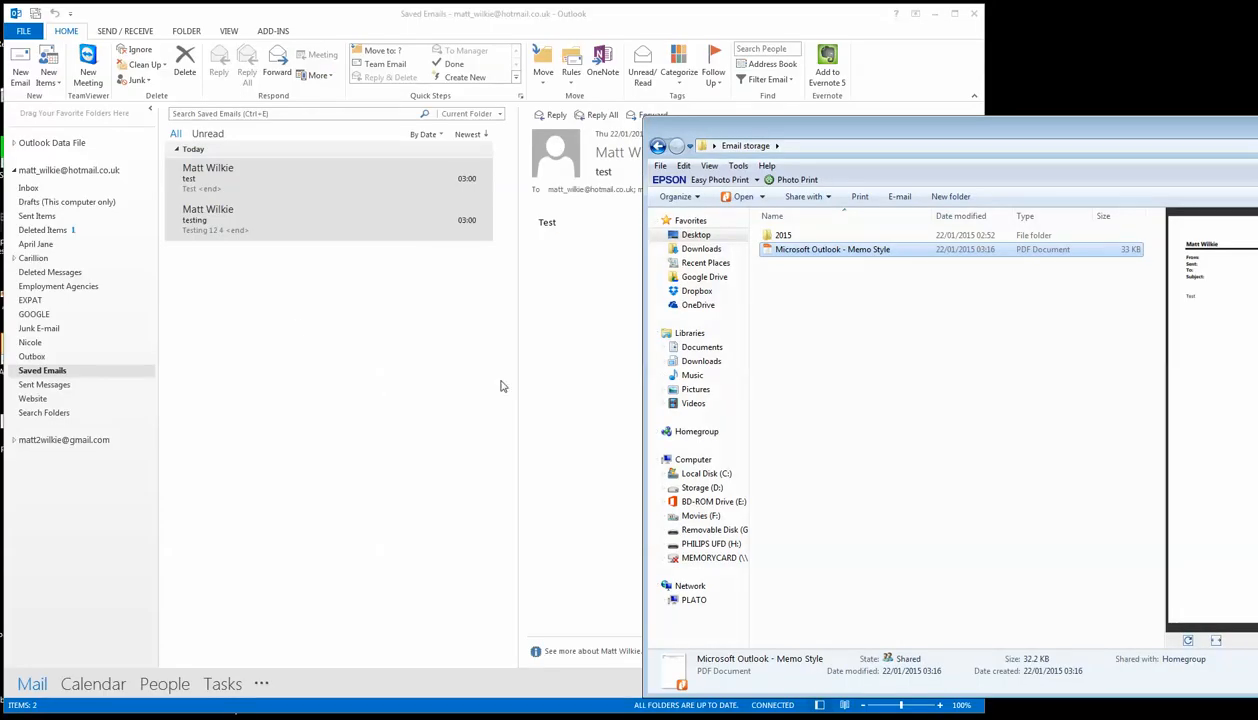
mouse_move(464, 350)
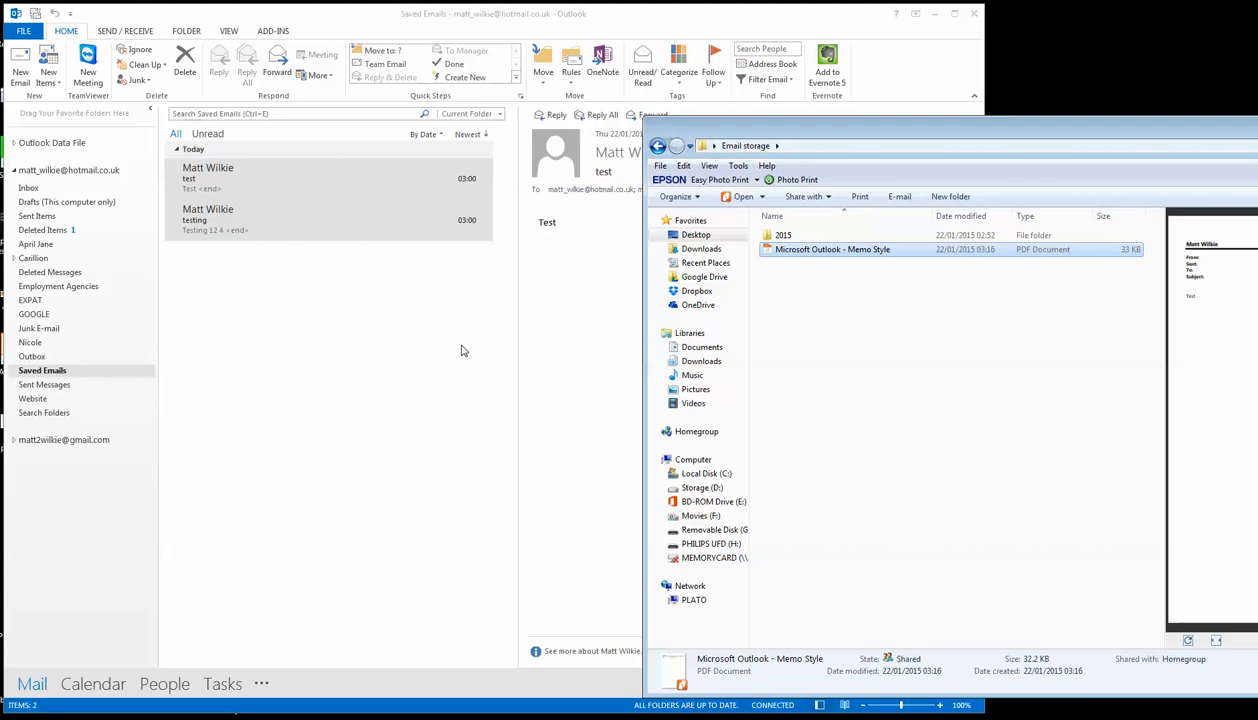
mouse_move(400, 454)
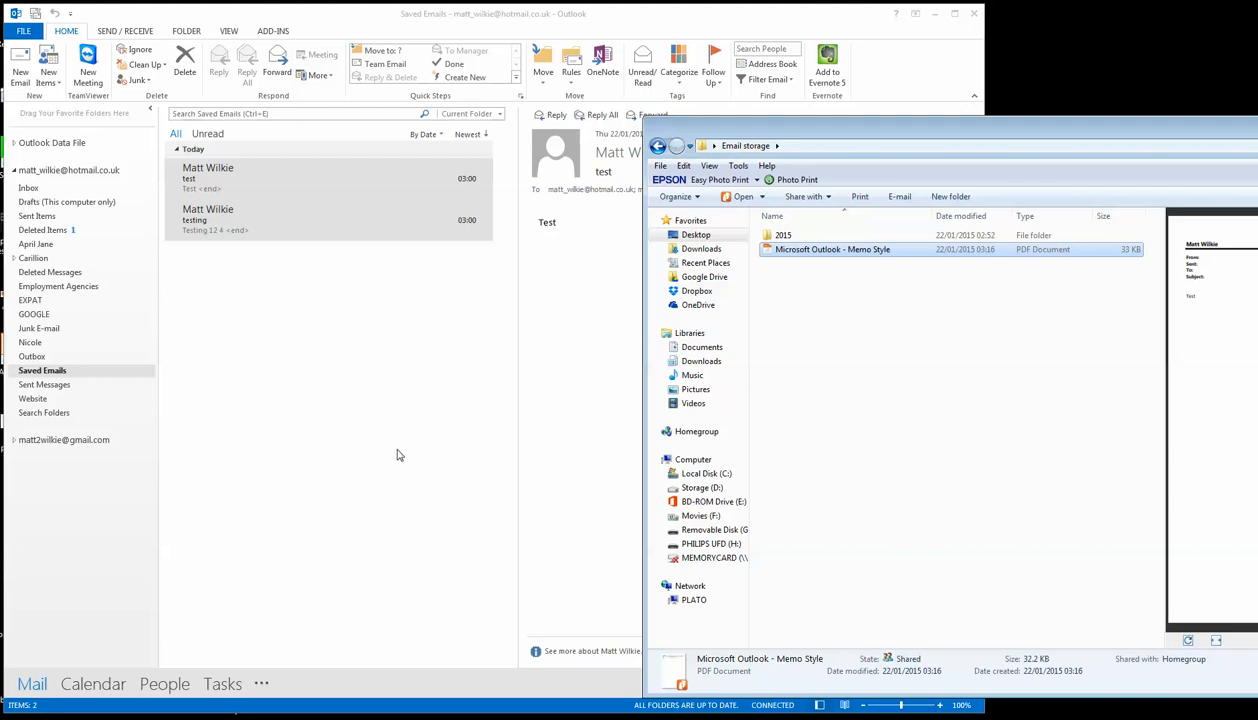
mouse_move(508, 456)
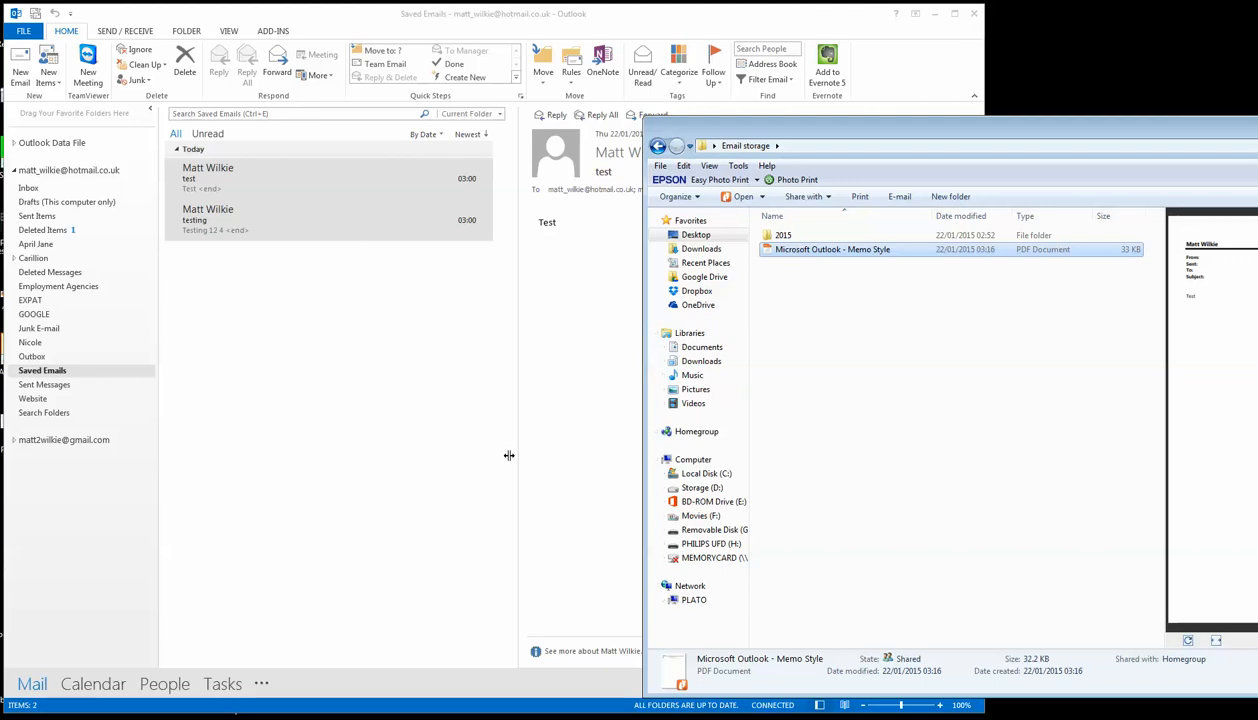